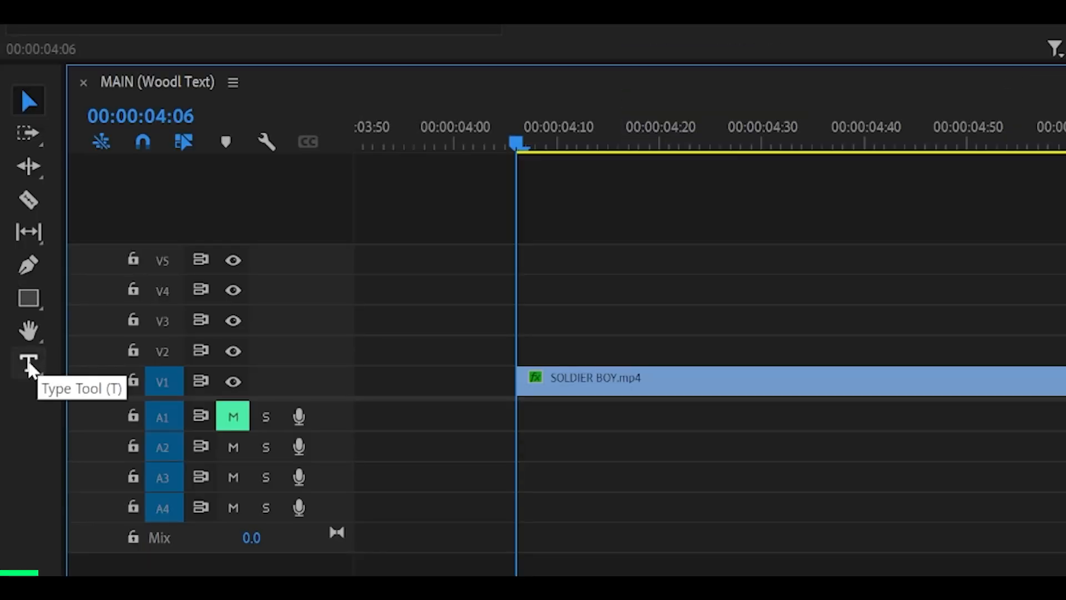
Step: Create a bold white Arial 'YOUR TEXT' title with the Type Tool, checking it at 400% then 150% zoom
{"action": "left_click", "coordinate": [26, 359]}
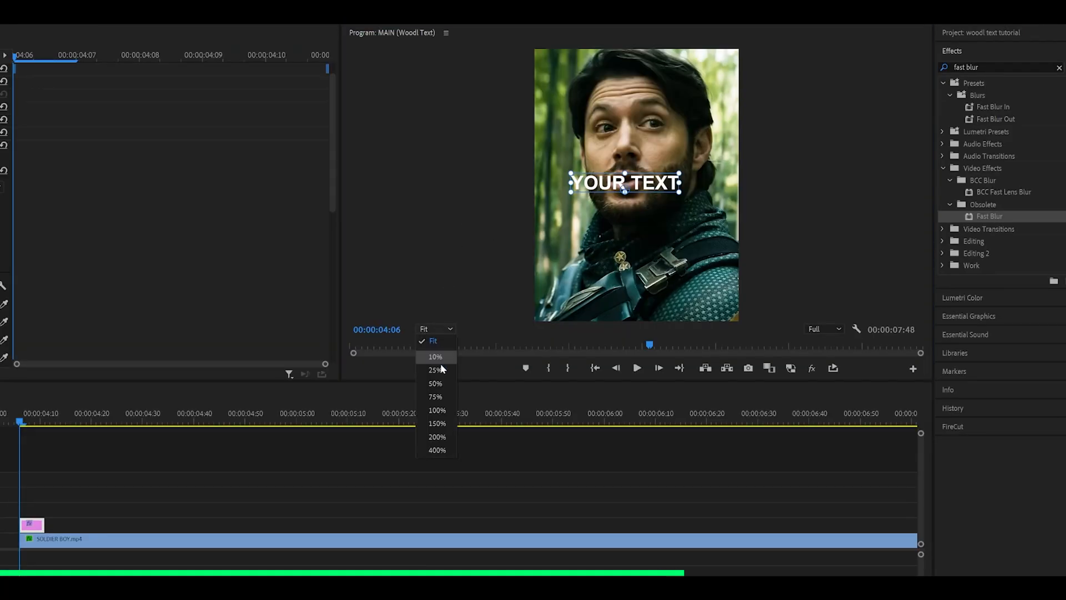
{"action": "left_click", "coordinate": [438, 450]}
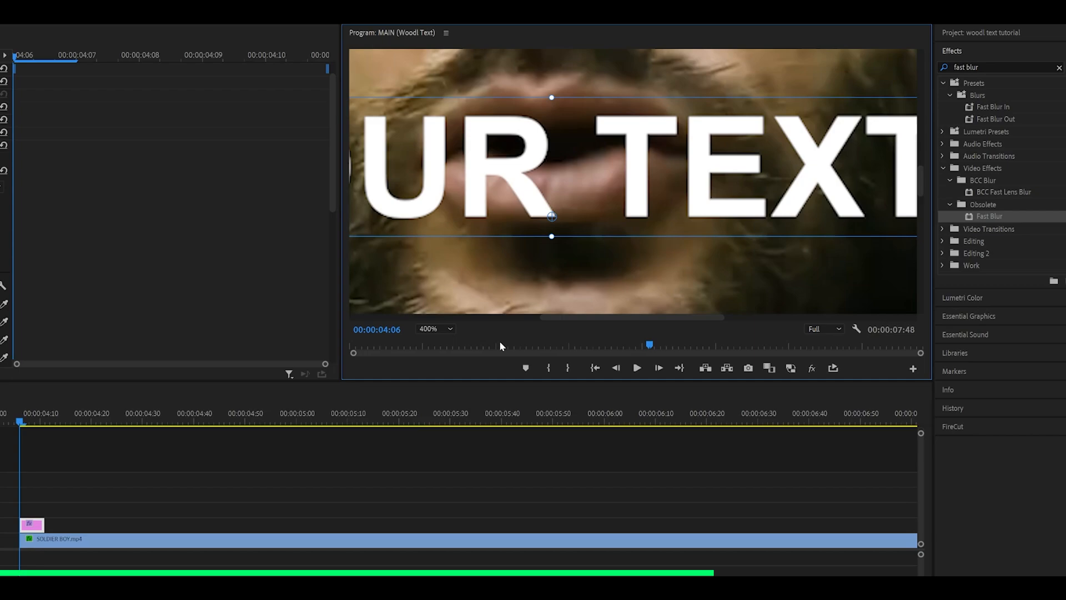
{"action": "left_click", "coordinate": [434, 329]}
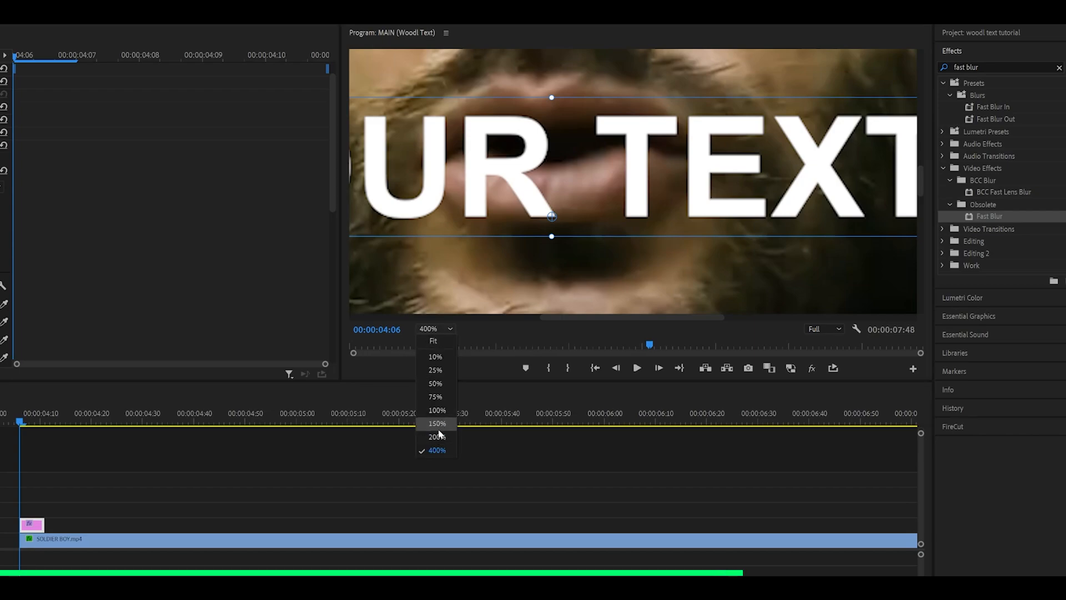
{"action": "left_click", "coordinate": [434, 423]}
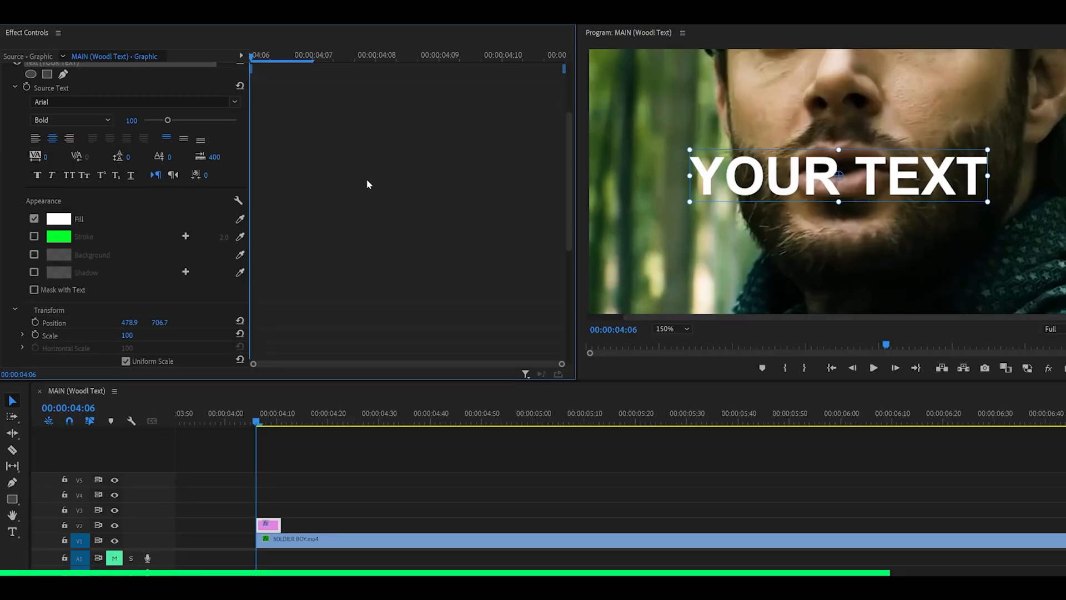
Step: Reset the title's Position to centre, fit the preview, and lower its Scale toward 40
{"action": "scroll", "scroll_direction": "down", "scroll_amount": 3}
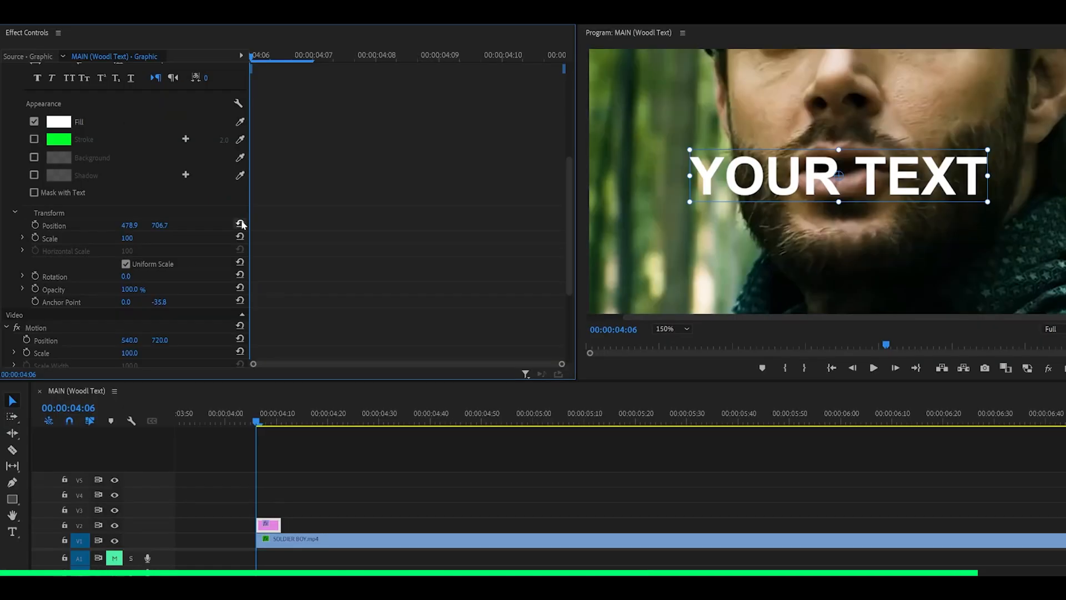
{"action": "mouse_move", "coordinate": [240, 224]}
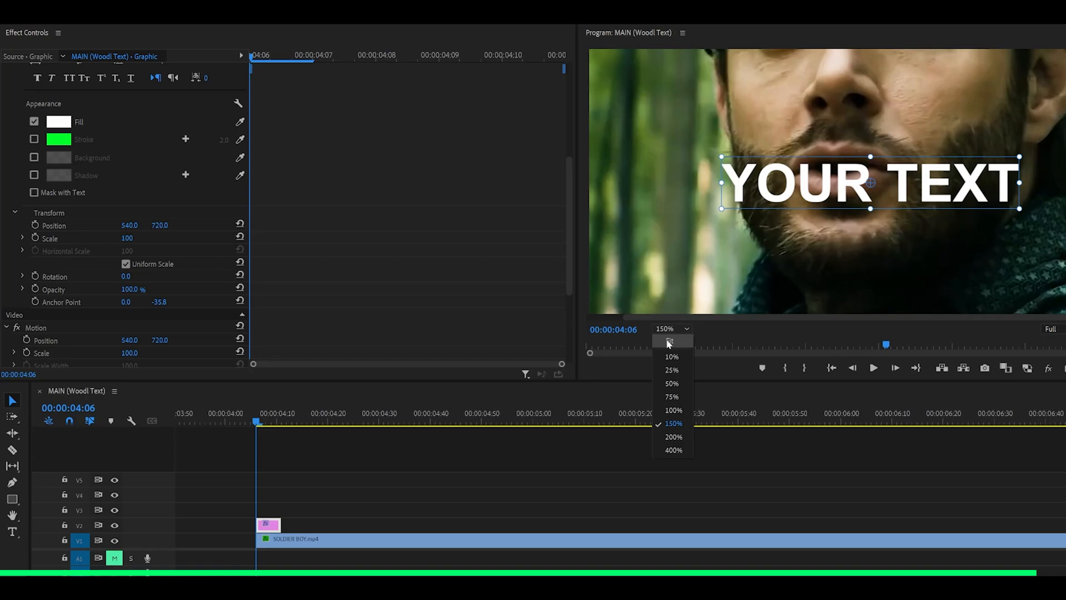
{"action": "left_click", "coordinate": [671, 342]}
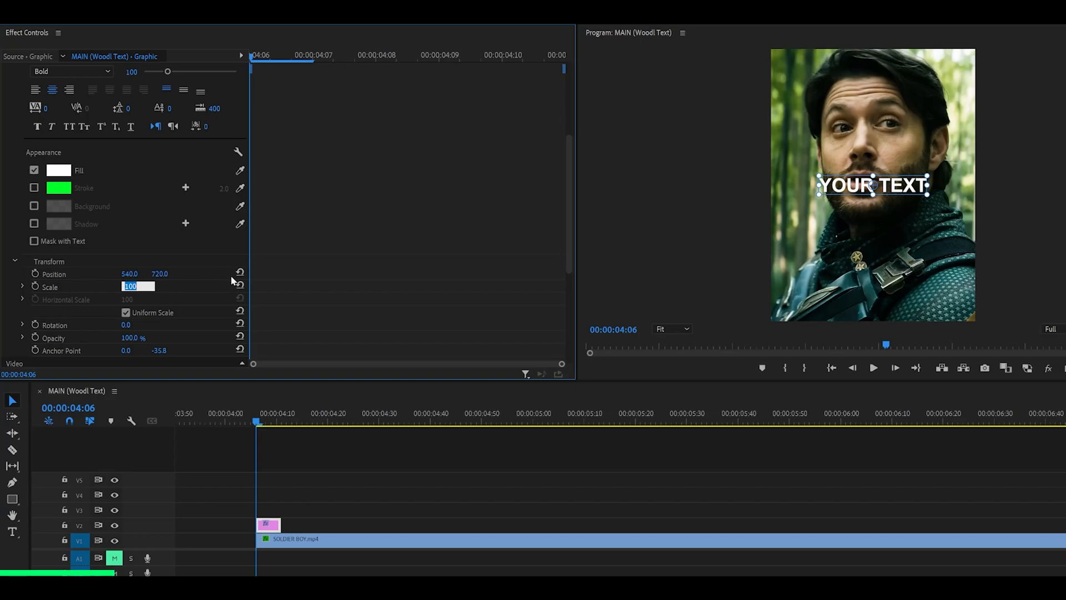
{"action": "type", "text": "50"}
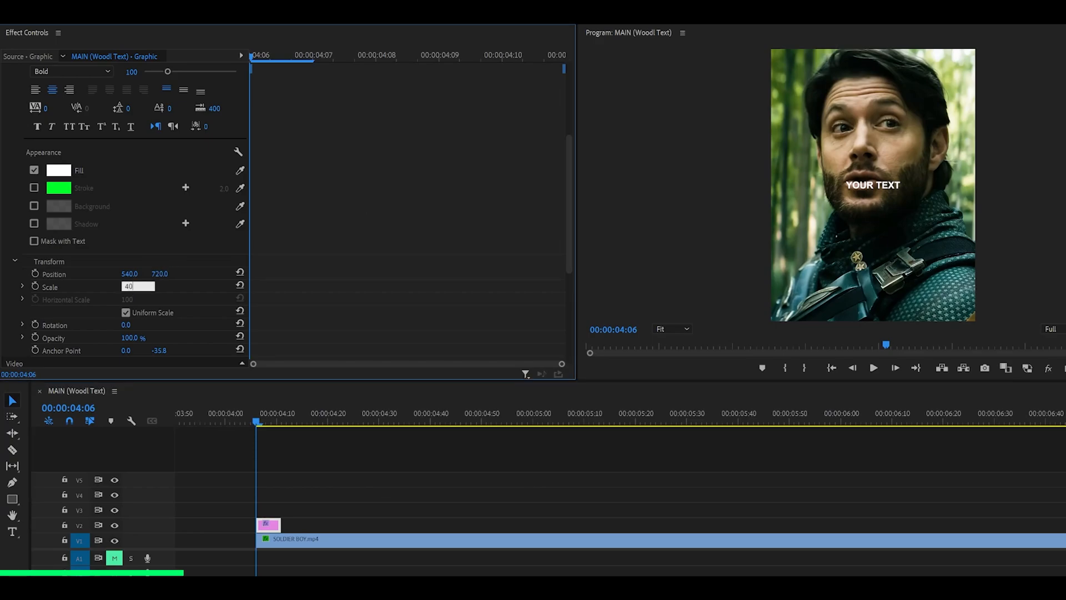
{"action": "type", "text": "2"}
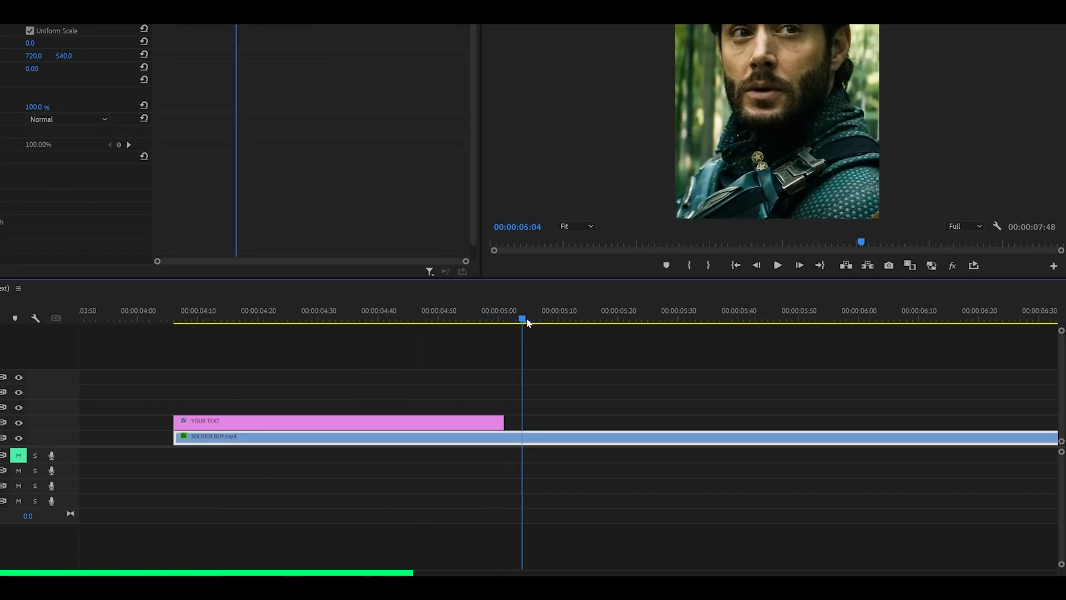
Step: Extend the graphic clip on V2 to about 00:00:05:05 and reopen its Effect Controls
{"action": "left_click", "coordinate": [480, 318]}
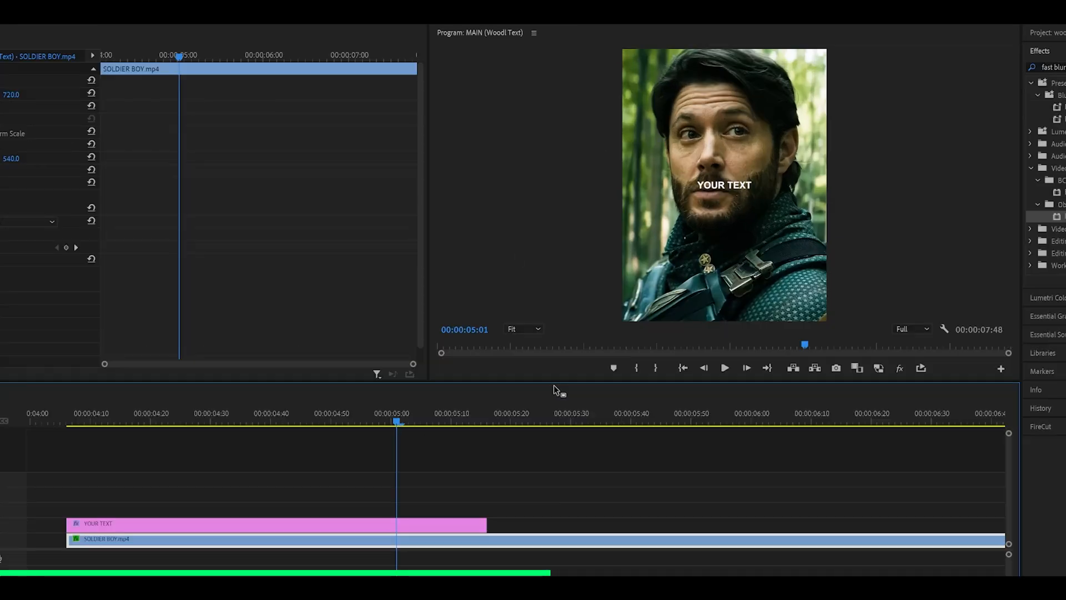
{"action": "left_click", "coordinate": [488, 431]}
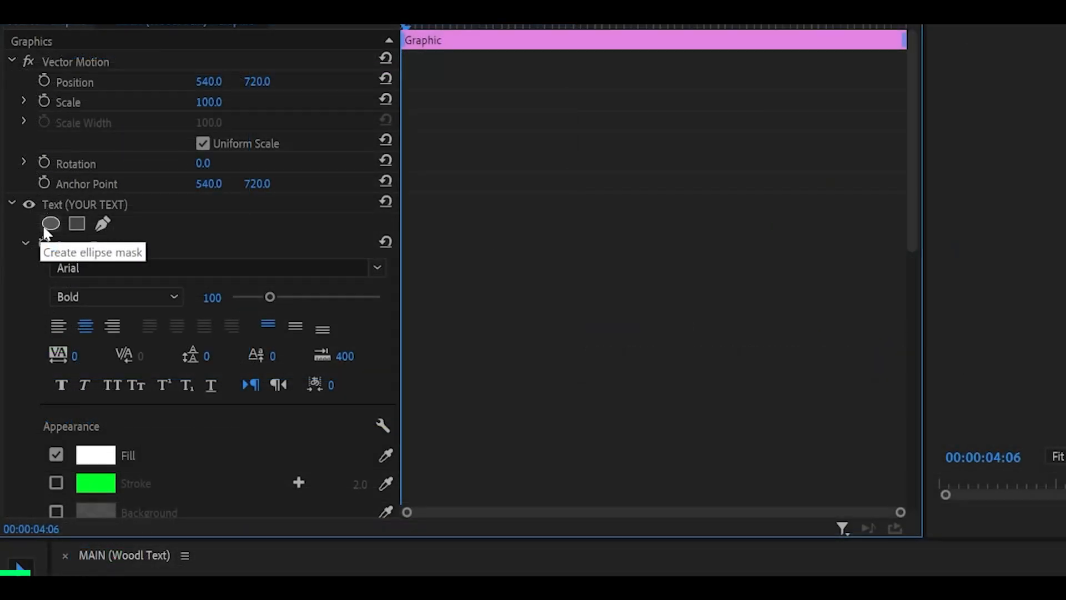
Step: Add an ellipse mask to the text and keyframe its Mask Path so the title is revealed by 5:03
{"action": "left_click", "coordinate": [49, 224]}
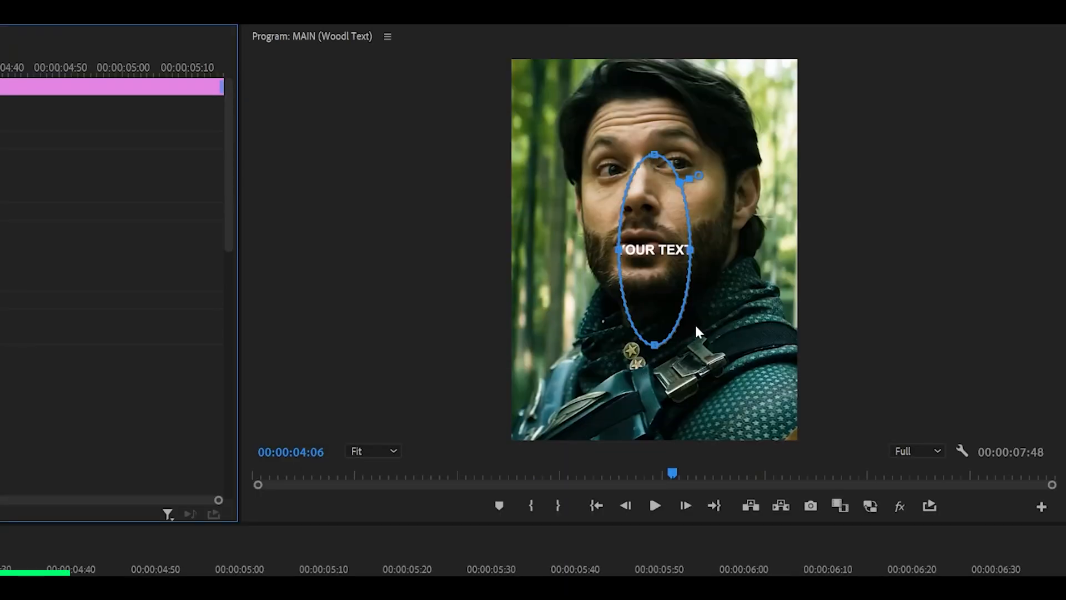
{"action": "mouse_move", "coordinate": [626, 257]}
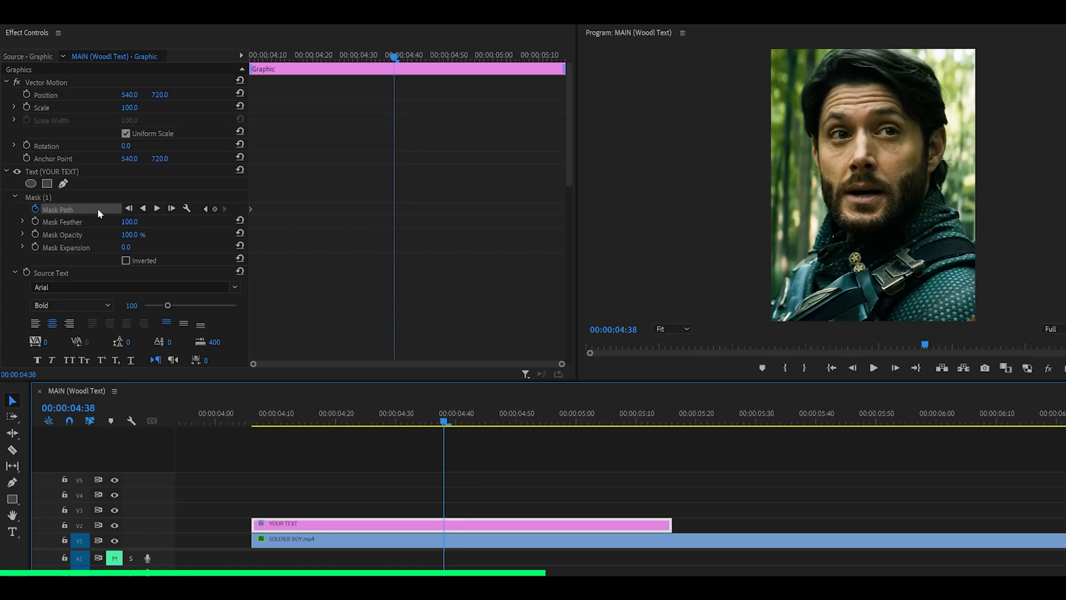
{"action": "left_click", "coordinate": [31, 198]}
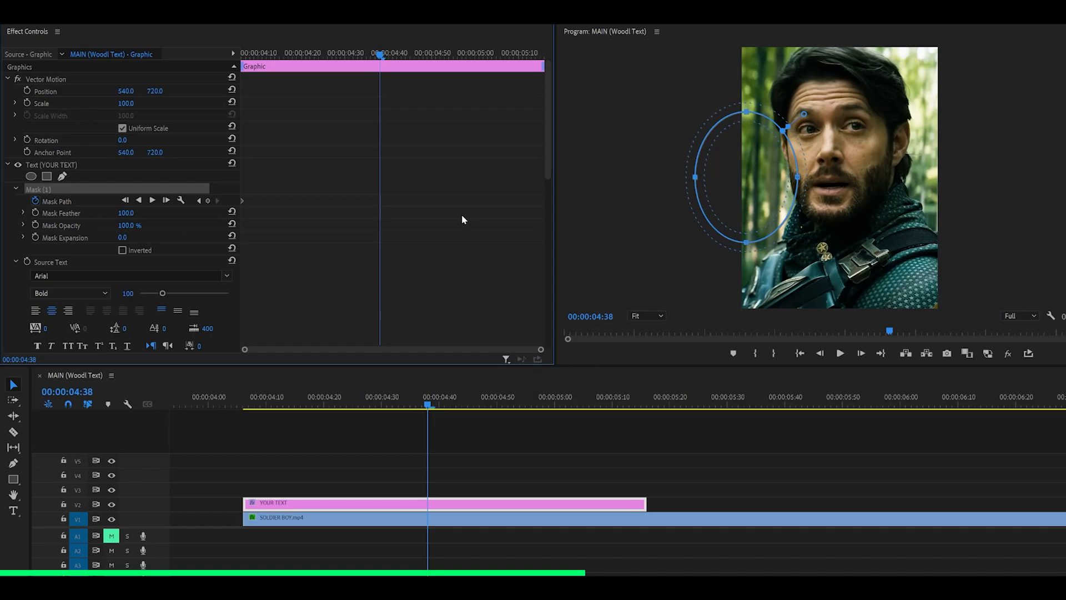
{"action": "mouse_move", "coordinate": [757, 161]}
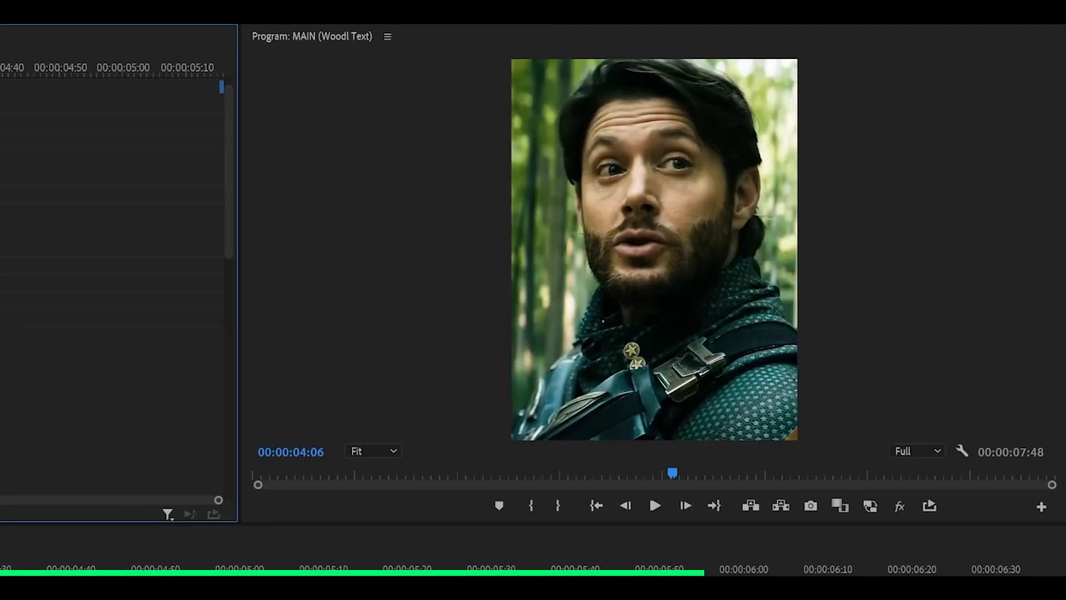
{"action": "left_click", "coordinate": [655, 505]}
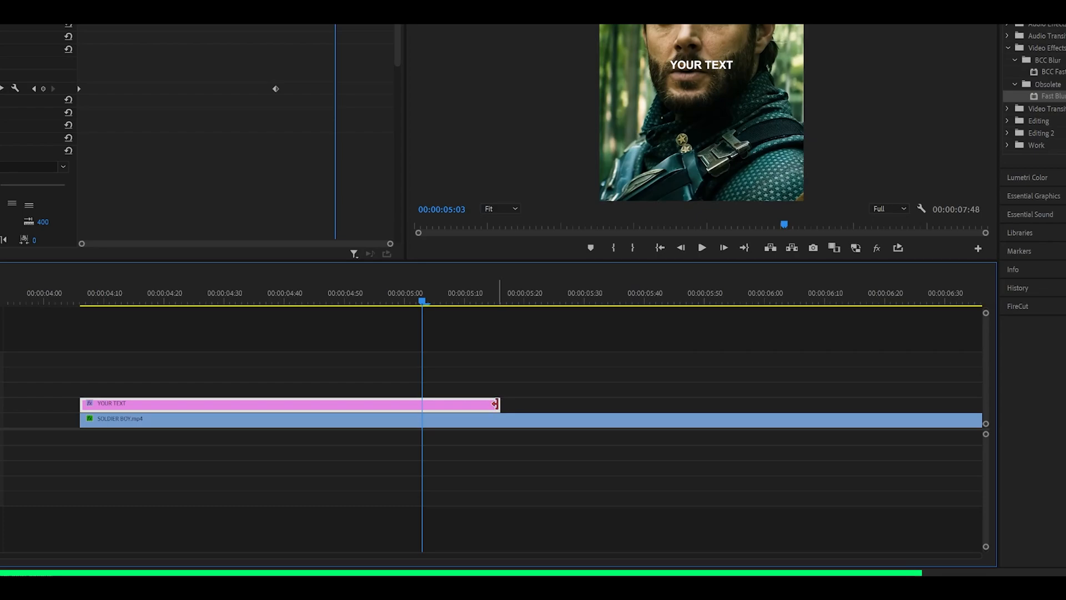
Step: Apply the default Cross Dissolve to the title clip's end and add a VR Glow effect
{"action": "right_click", "coordinate": [495, 404]}
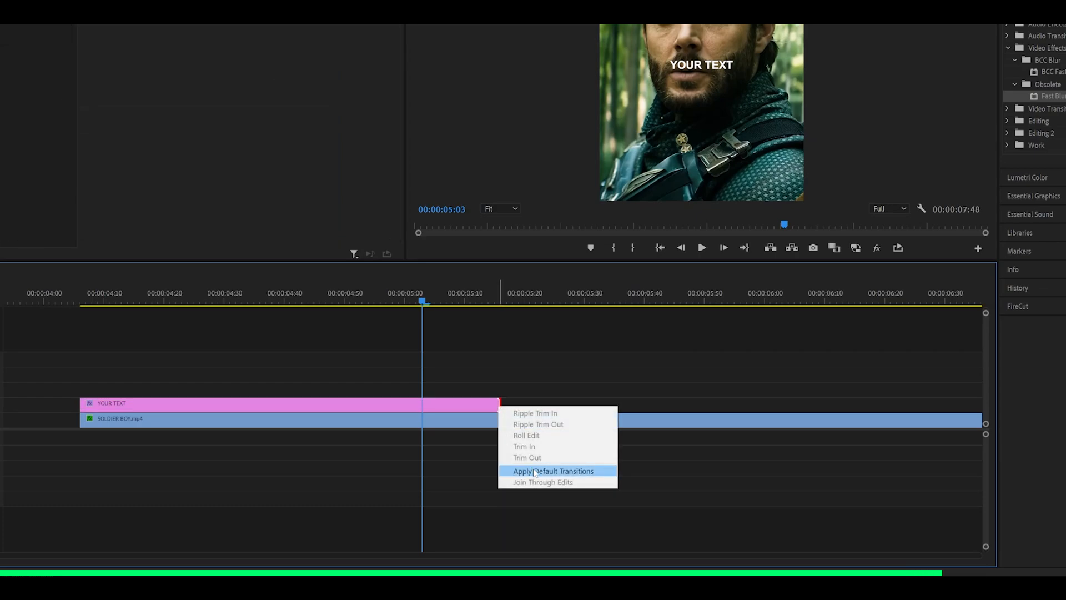
{"action": "left_click", "coordinate": [555, 471]}
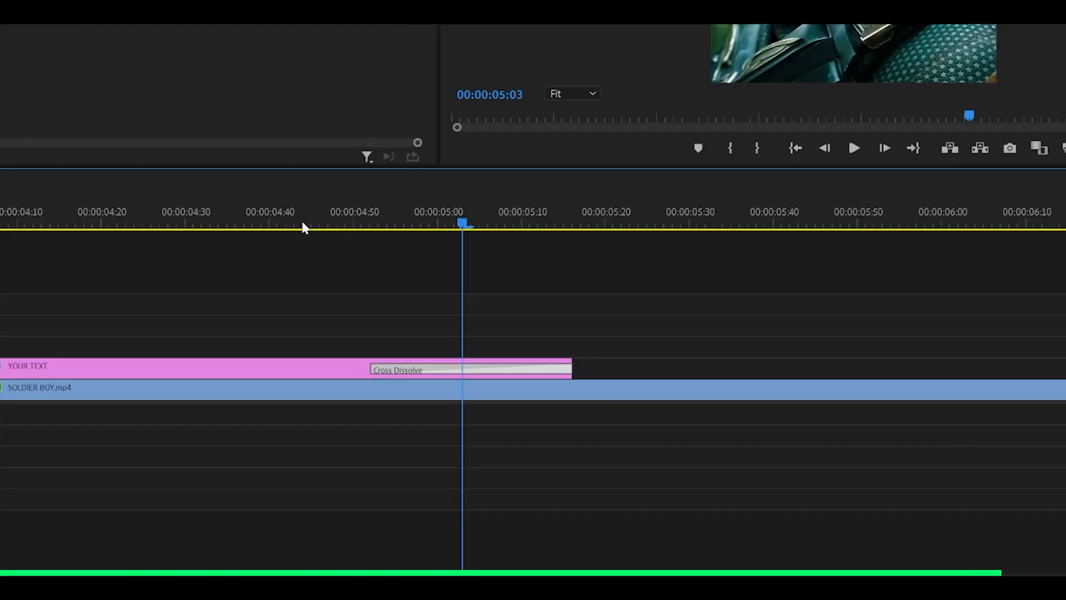
{"action": "left_click", "coordinate": [31, 219]}
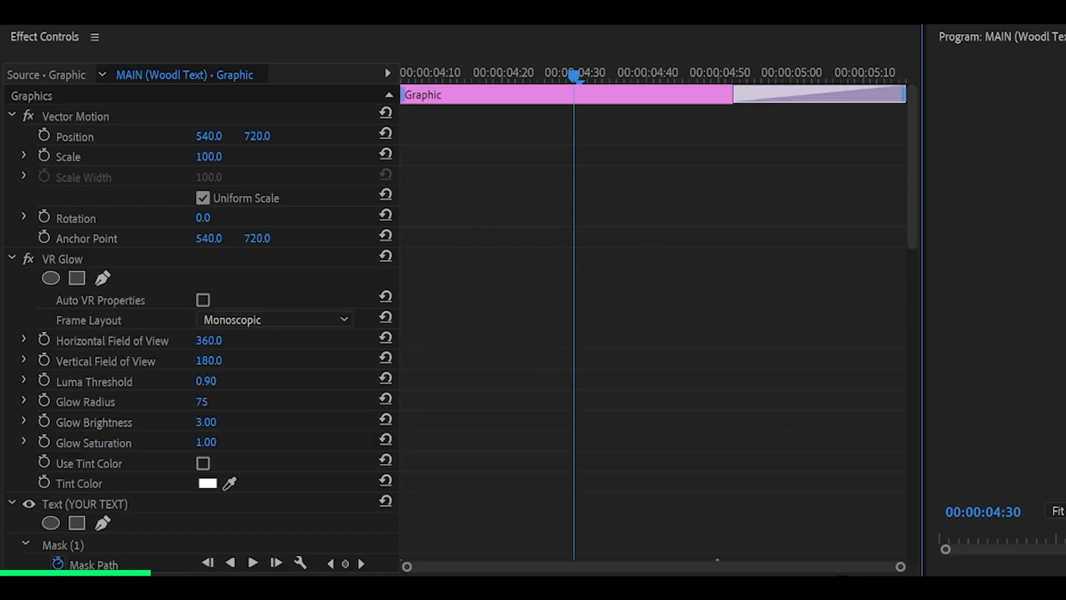
Step: Set VR Glow Brightness to 6.00 and Glow Radius to 25
{"action": "scroll", "scroll_direction": "down", "scroll_amount": 3}
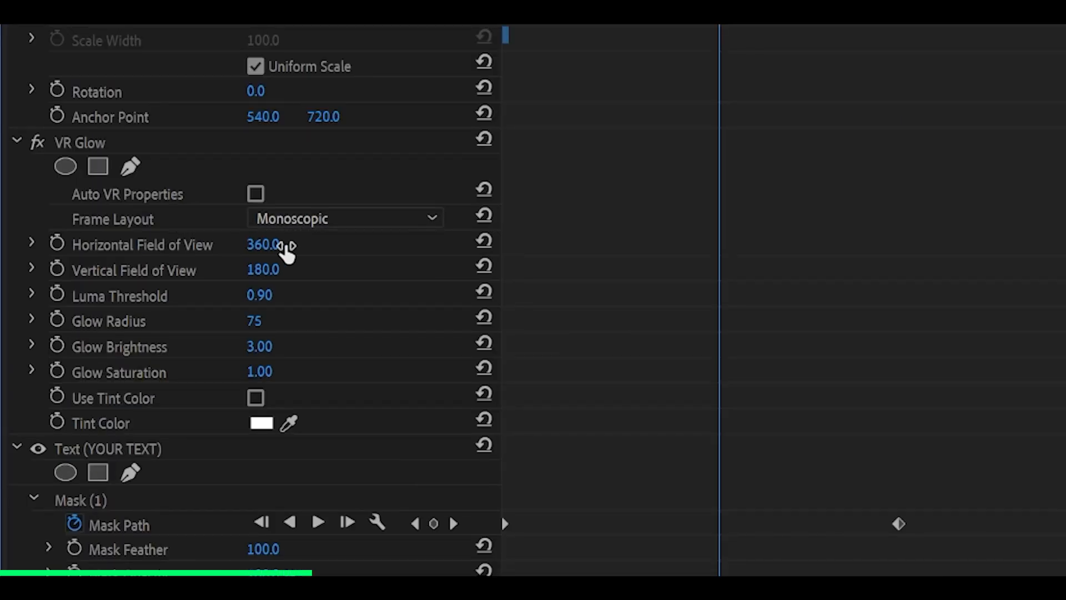
{"action": "mouse_move", "coordinate": [233, 319]}
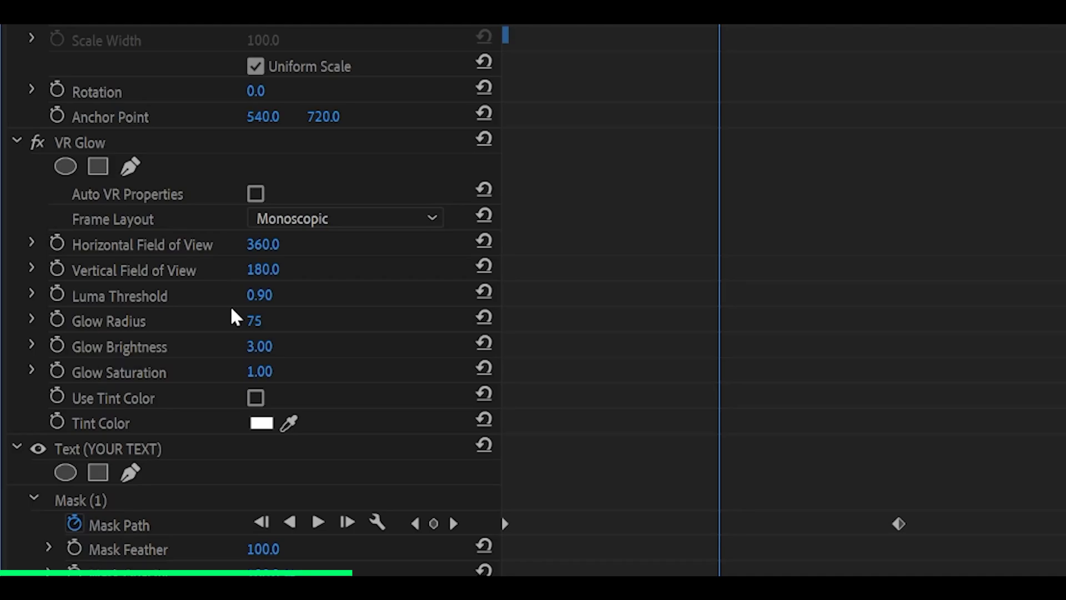
{"action": "mouse_move", "coordinate": [307, 346]}
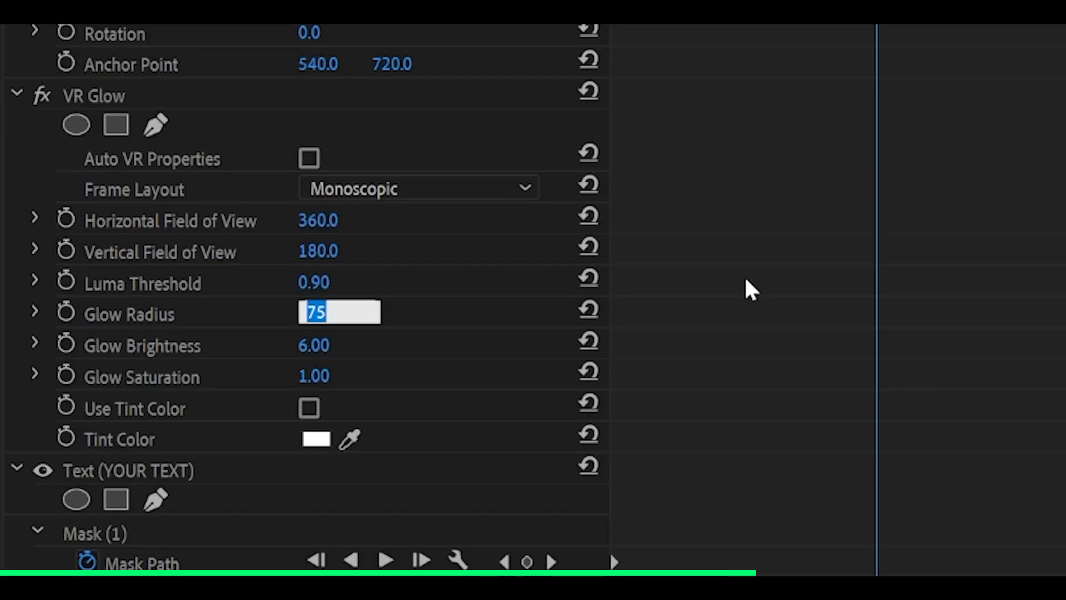
{"action": "type", "text": "25"}
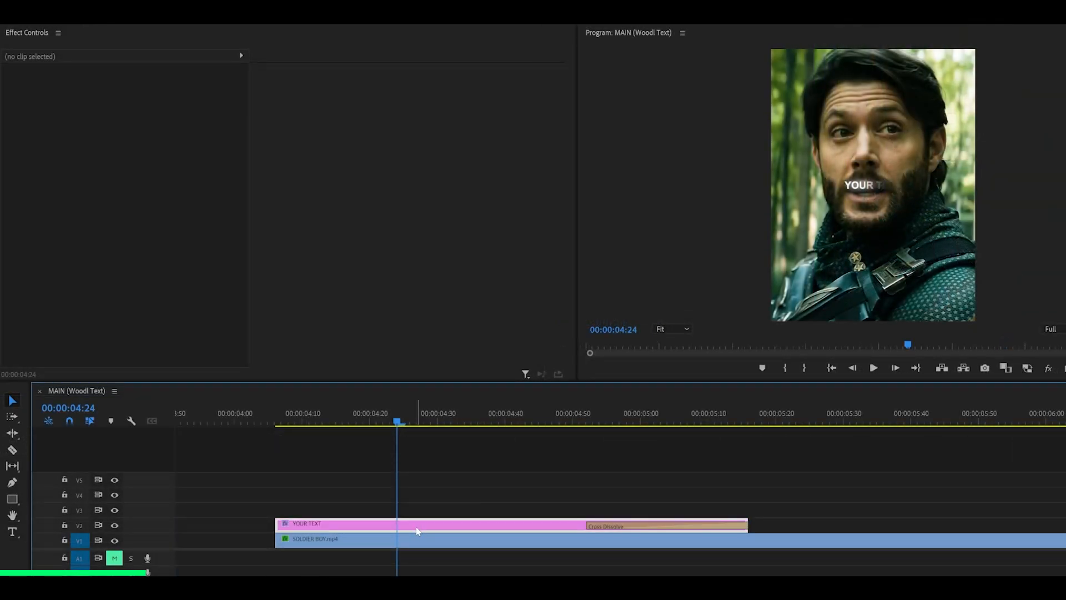
Step: Alt-drag a copy of the title to V3 with Position Y 764 and Scale 53, reading HERE
{"action": "left_click", "coordinate": [328, 523]}
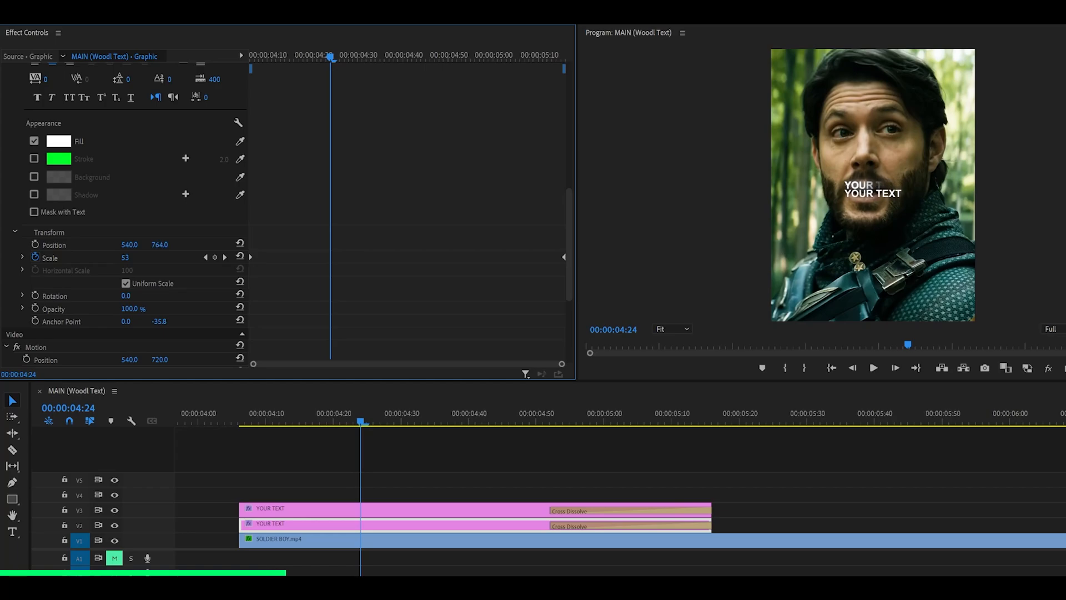
{"action": "left_click", "coordinate": [672, 328]}
{"action": "type", "text": "HERE"}
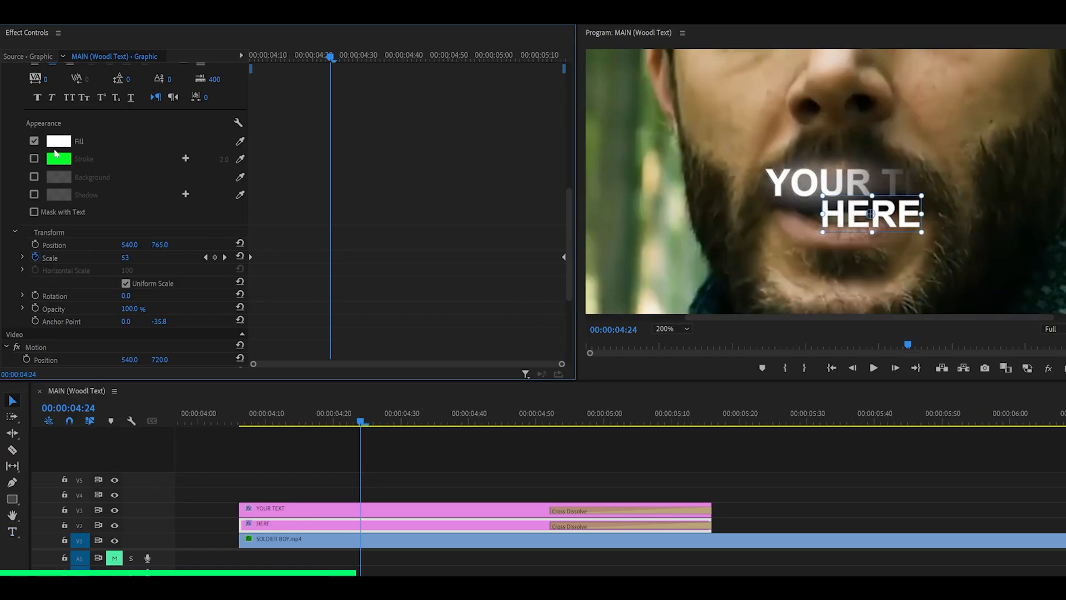
Step: Turn off HERE's fill and give it a green stroke outline
{"action": "left_click", "coordinate": [31, 141]}
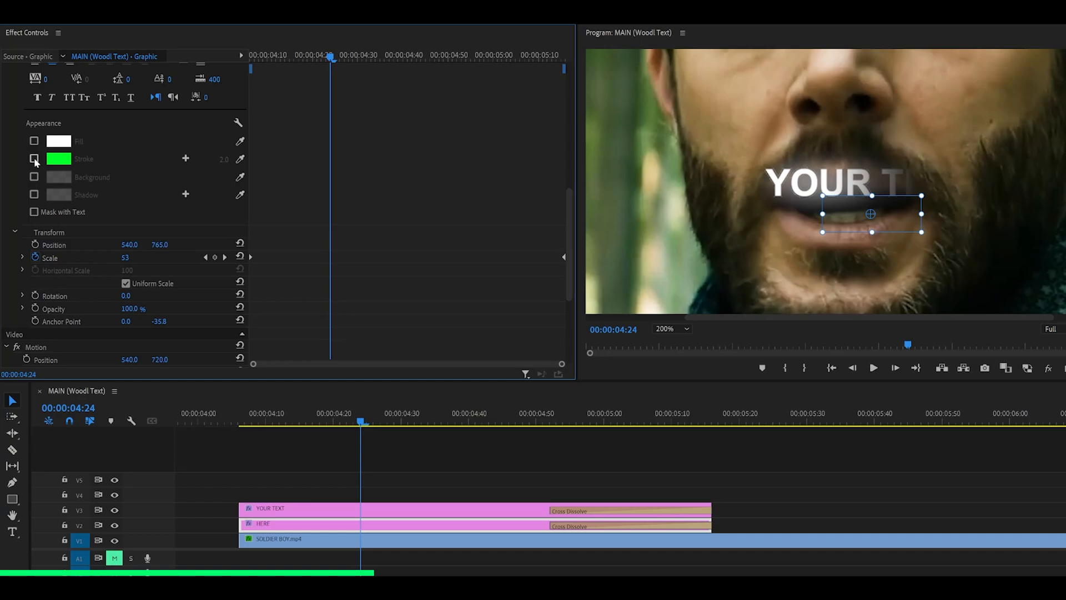
{"action": "left_click", "coordinate": [58, 159]}
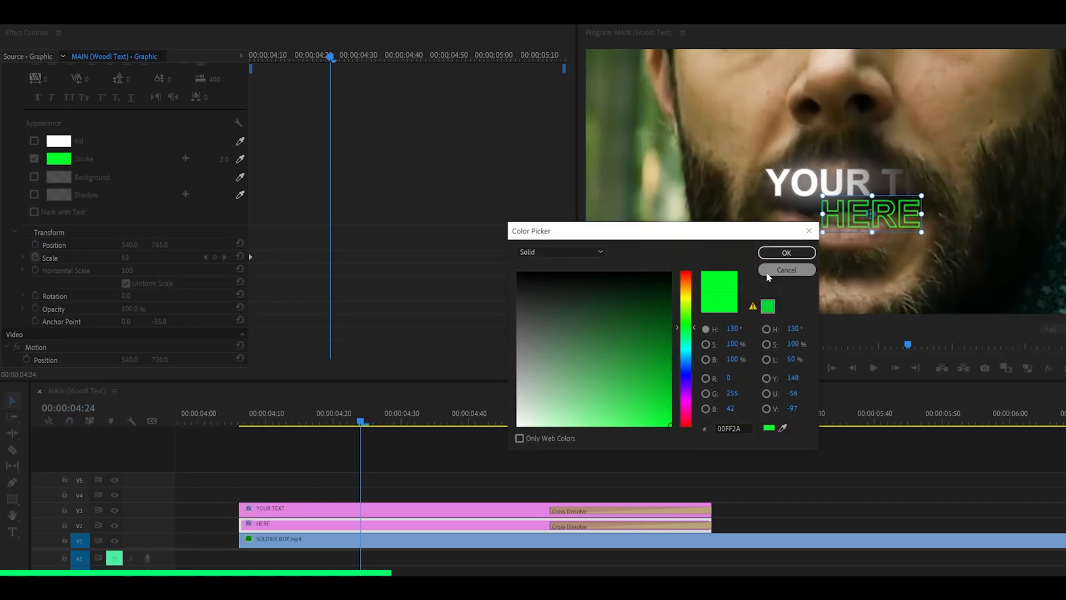
{"action": "left_click", "coordinate": [786, 253]}
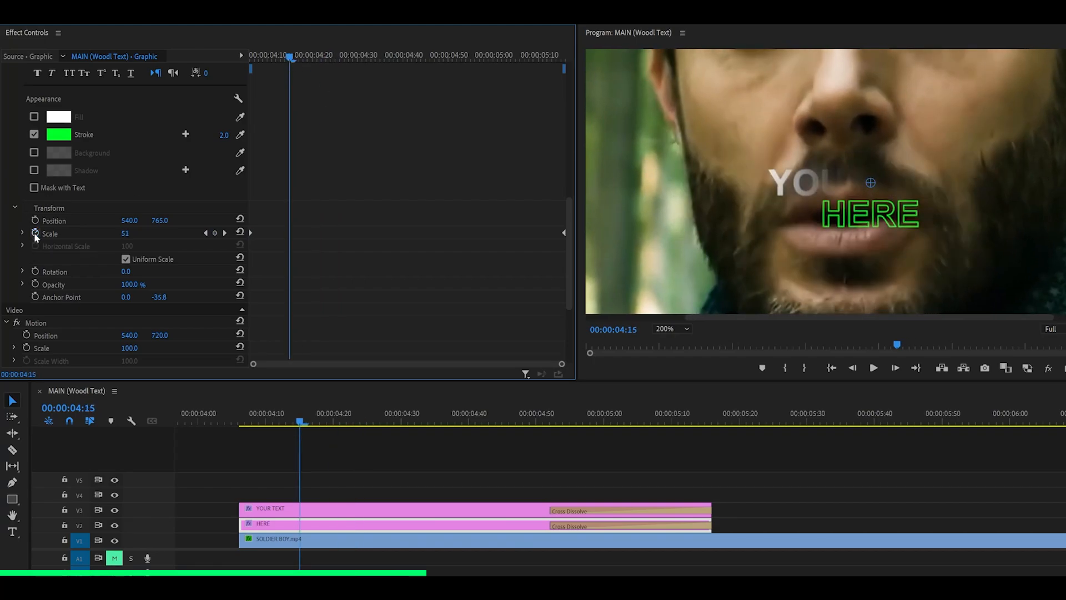
Step: Move the HERE clip to start around 00:00:04:30 and scrub to confirm it appears after YOUR TEXT
{"action": "left_click", "coordinate": [35, 233]}
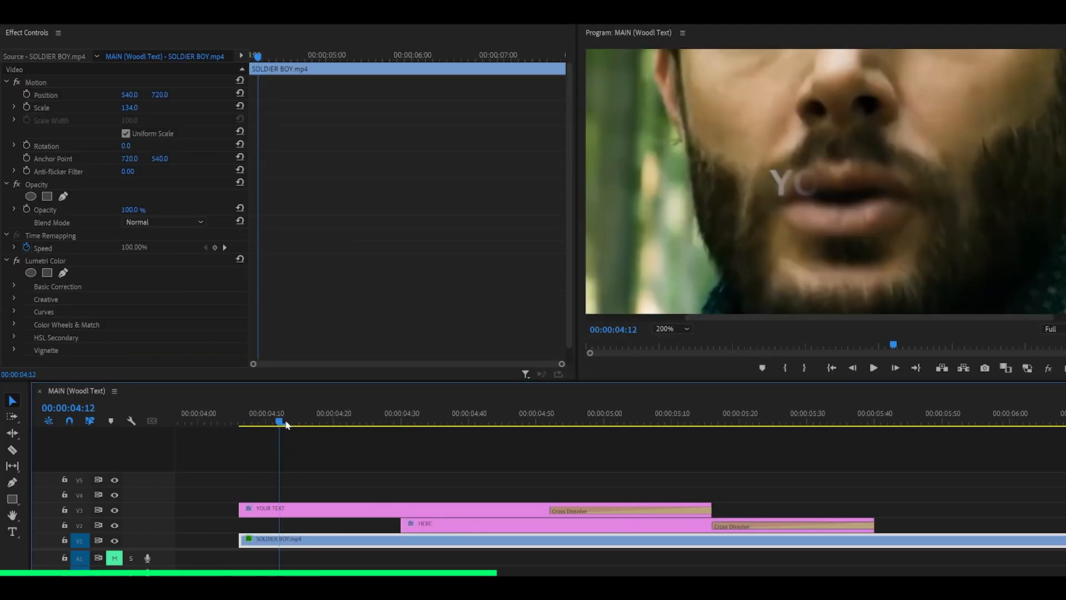
{"action": "left_click_drag", "start_coordinate": [280, 422], "coordinate": [401, 422]}
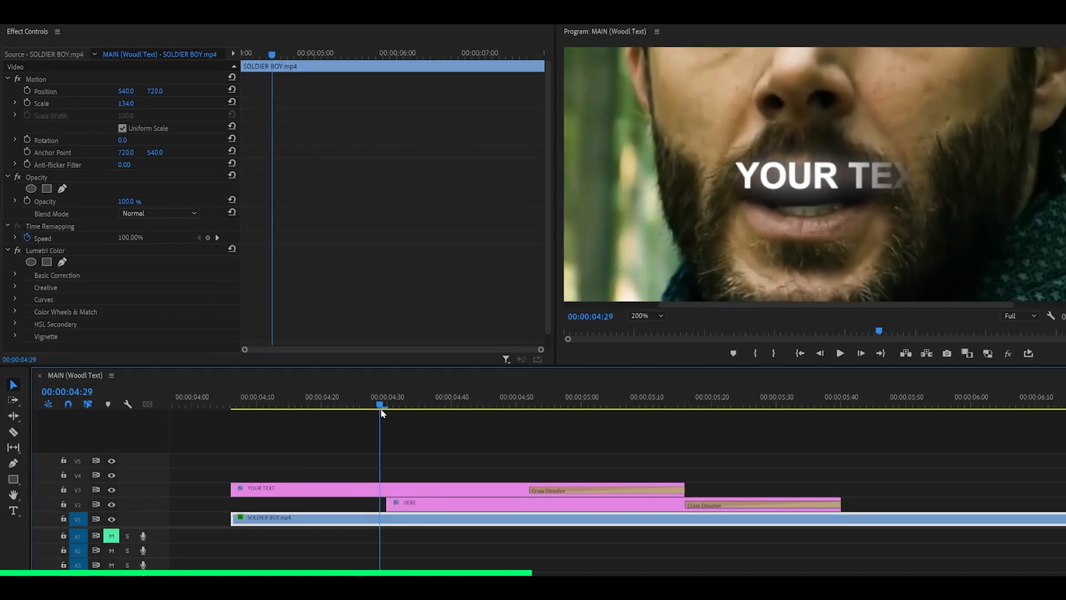
{"action": "left_click_drag", "start_coordinate": [383, 404], "coordinate": [360, 405]}
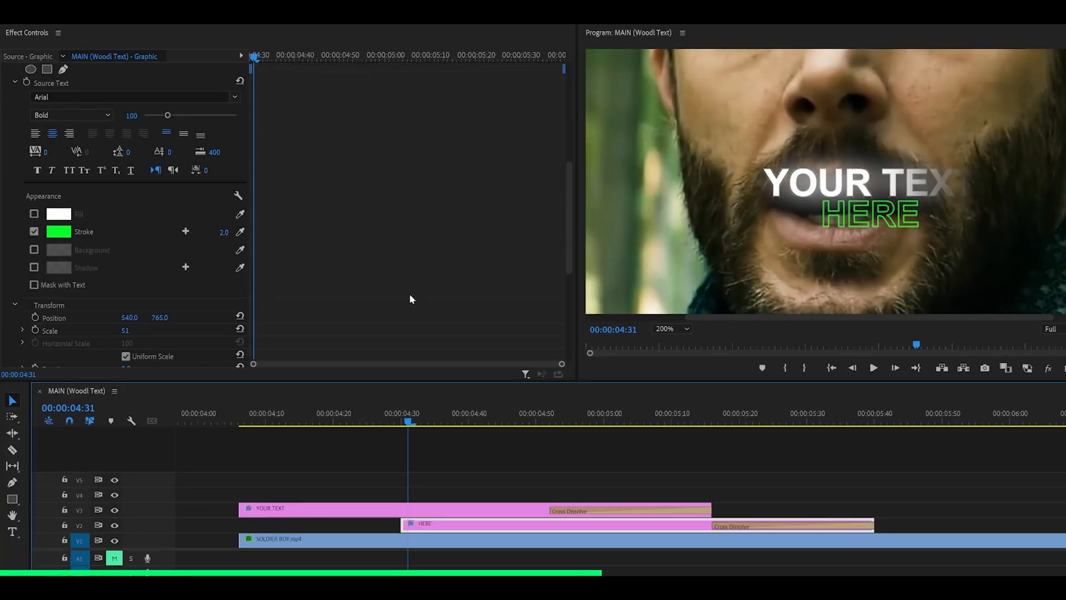
Step: Set HERE's Scale to 35 and Position Y to 755, then trim its clip to end soon after YOUR TEXT
{"action": "scroll", "scroll_direction": "down", "scroll_amount": 3}
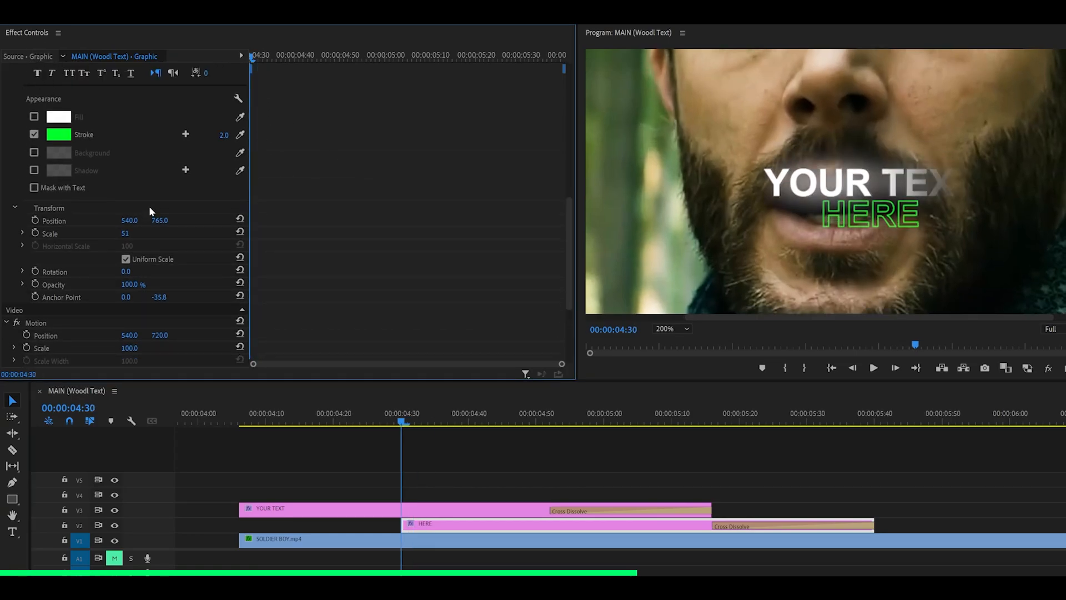
{"action": "left_click", "coordinate": [124, 233]}
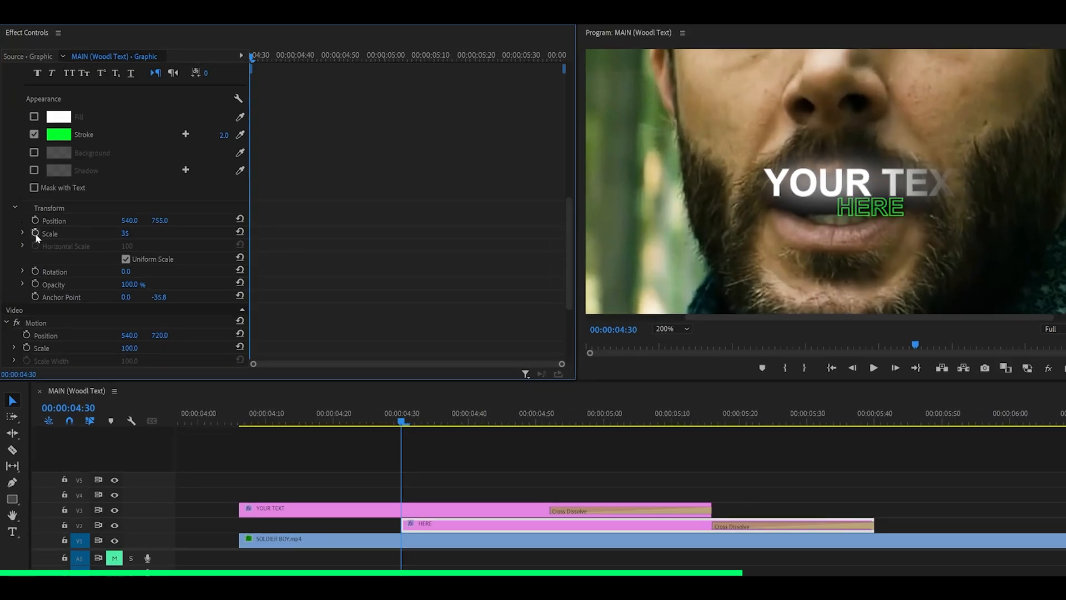
{"action": "left_click", "coordinate": [691, 427]}
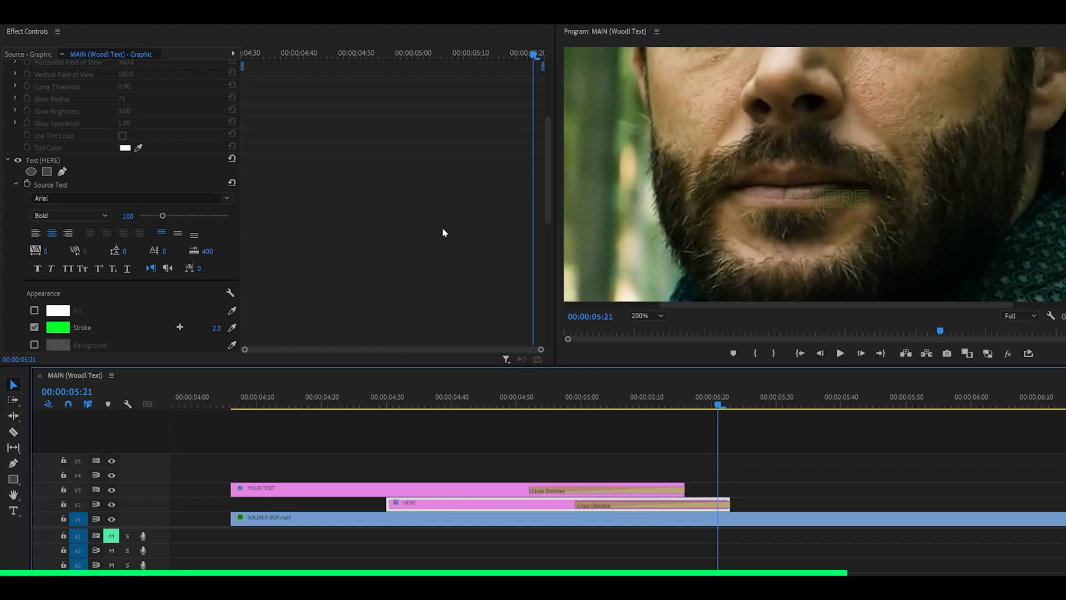
{"action": "scroll", "scroll_direction": "down", "scroll_amount": 3}
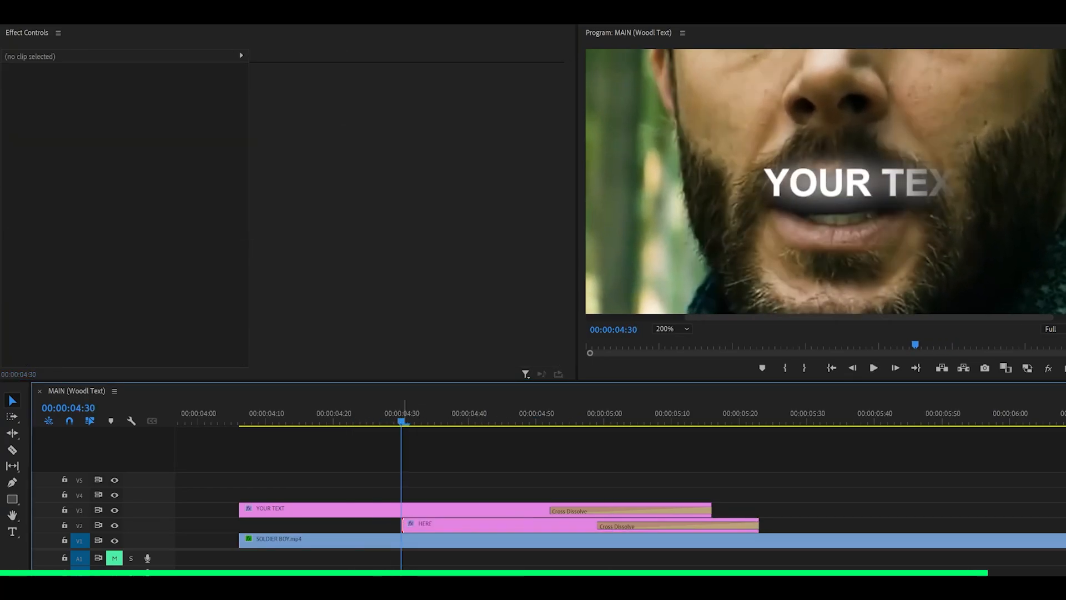
Step: Set the HERE clip's opening Cross Dissolve duration and confirm it, then preview earlier
{"action": "double_click", "coordinate": [427, 526]}
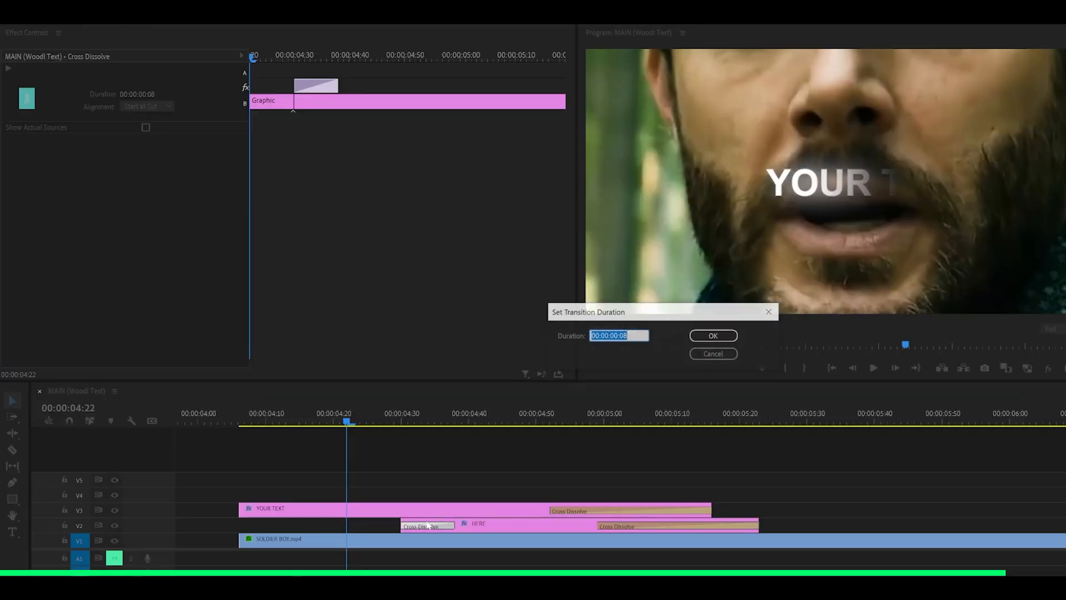
{"action": "left_click", "coordinate": [713, 336]}
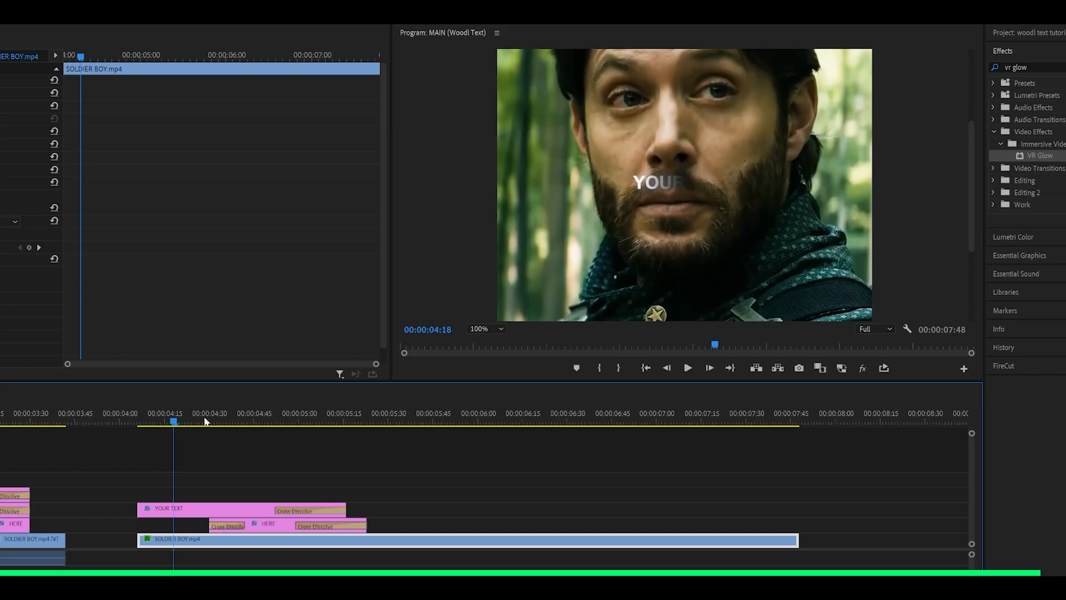
{"action": "left_click", "coordinate": [689, 367]}
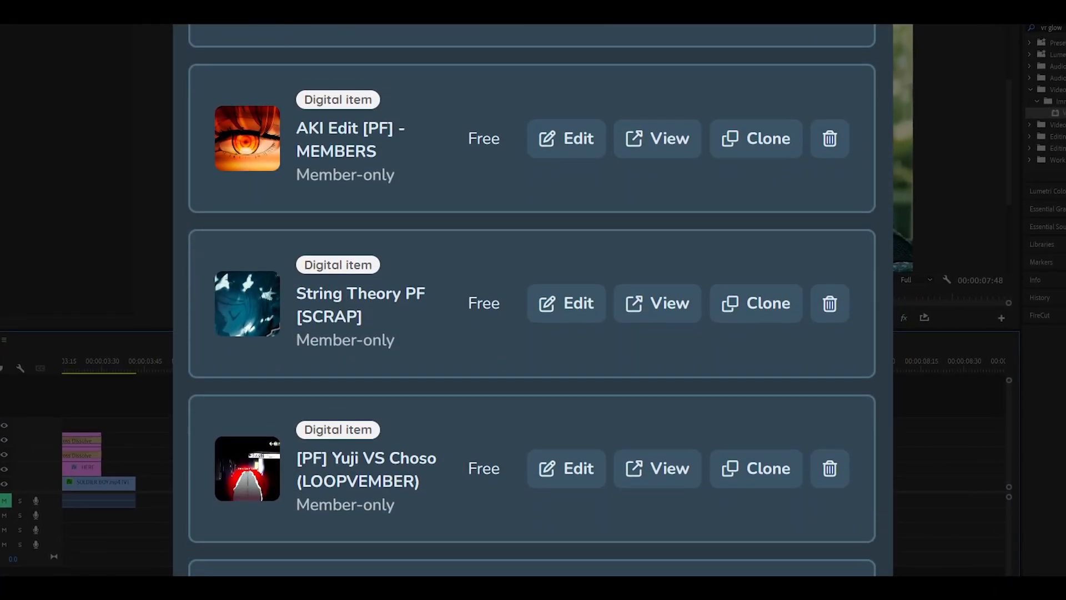
{"action": "scroll", "scroll_direction": "down", "scroll_amount": 3}
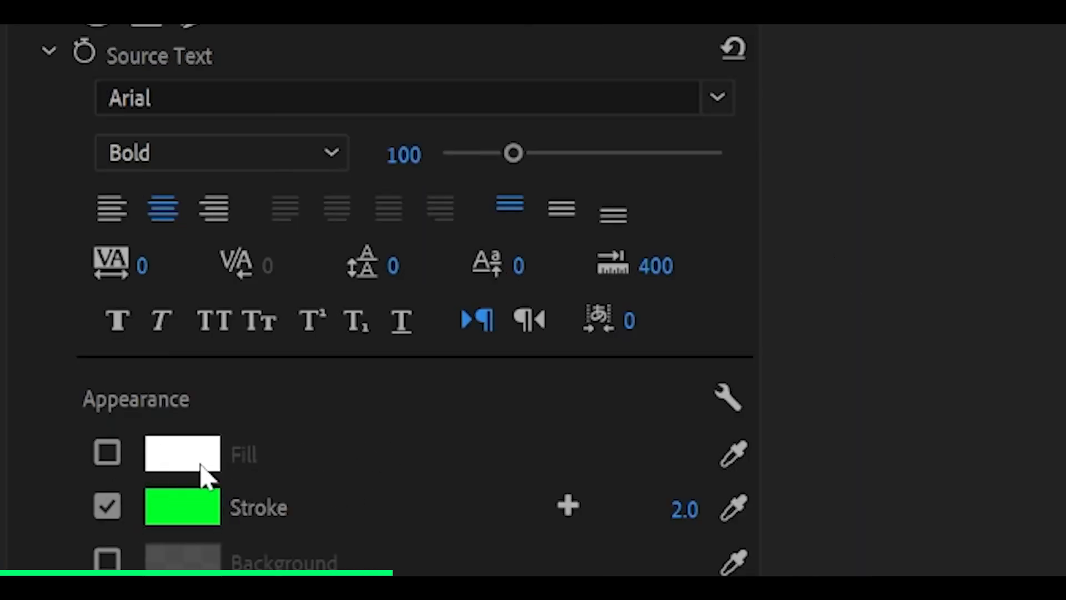
{"action": "mouse_move", "coordinate": [133, 271]}
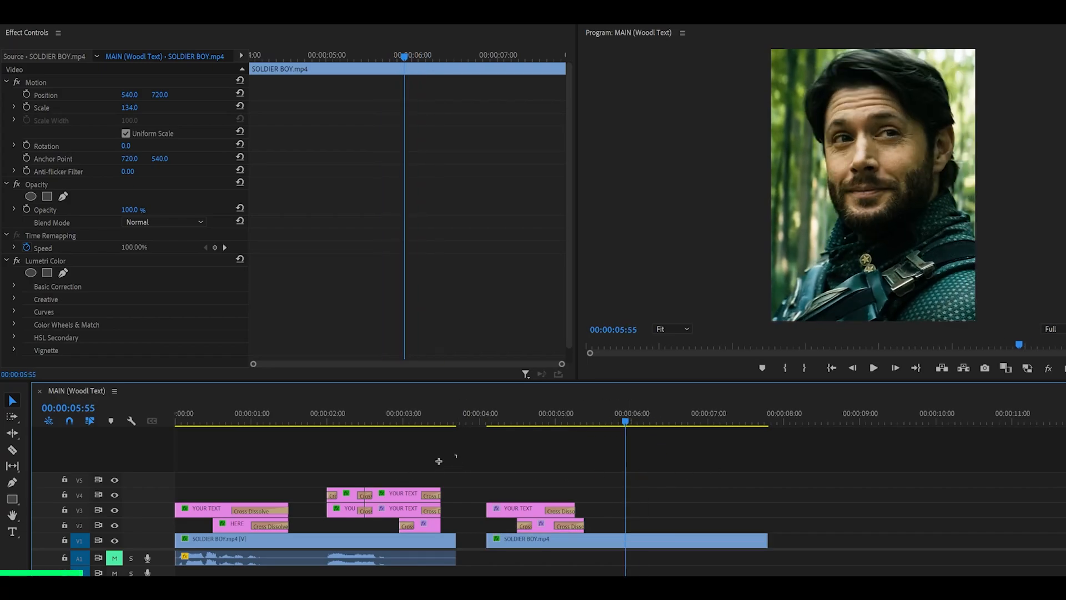
Step: Move to the second YOUR TEXT title over the second SOLDIER BOY shot
{"action": "left_click", "coordinate": [395, 423]}
{"action": "type", "text": "FAST BLUR"}
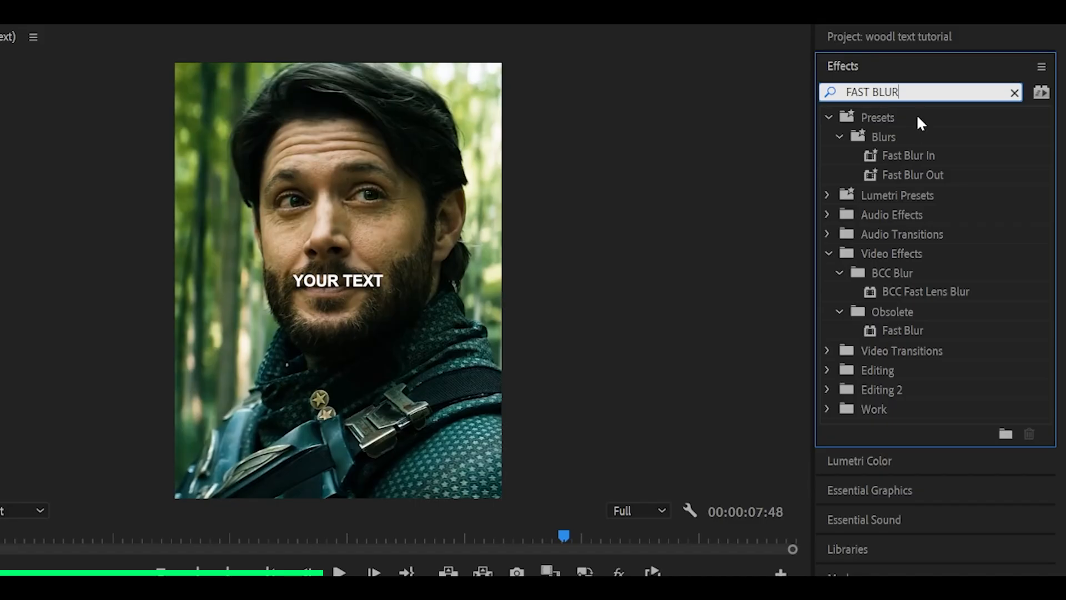
Step: Apply Fast Blur to the duplicate YOUR TEXT title and raise Blurriness to 30
{"action": "left_click", "coordinate": [902, 331]}
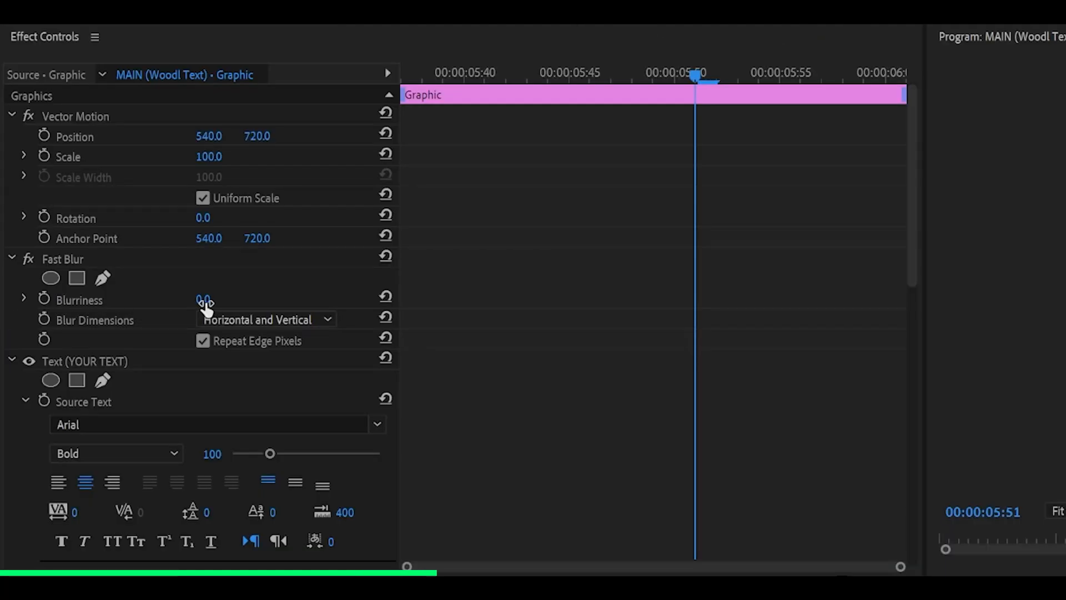
{"action": "mouse_move", "coordinate": [371, 302]}
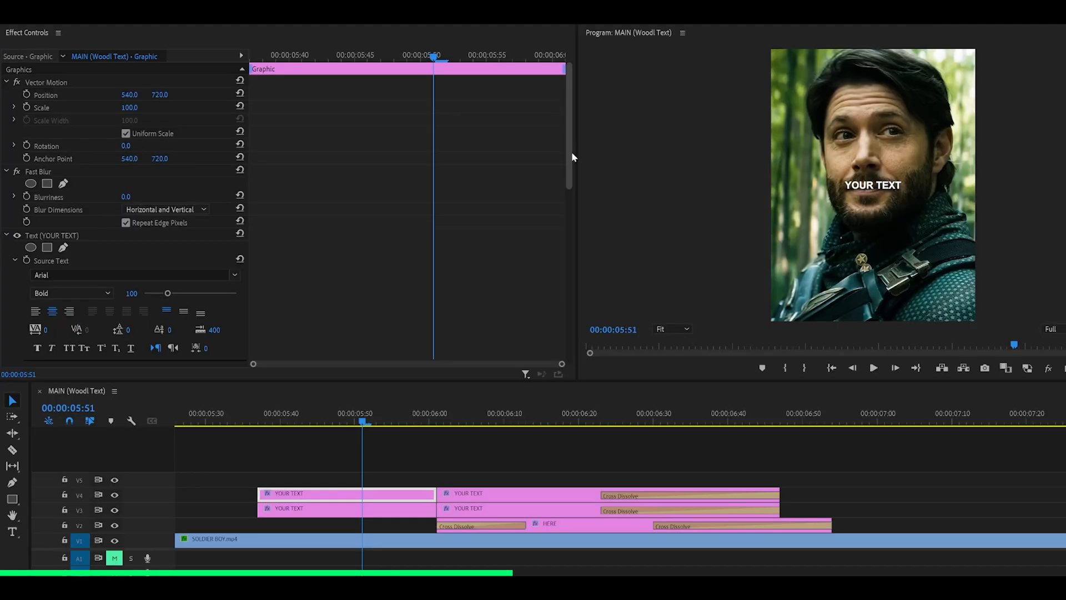
{"action": "scroll", "scroll_direction": "down", "scroll_amount": 3}
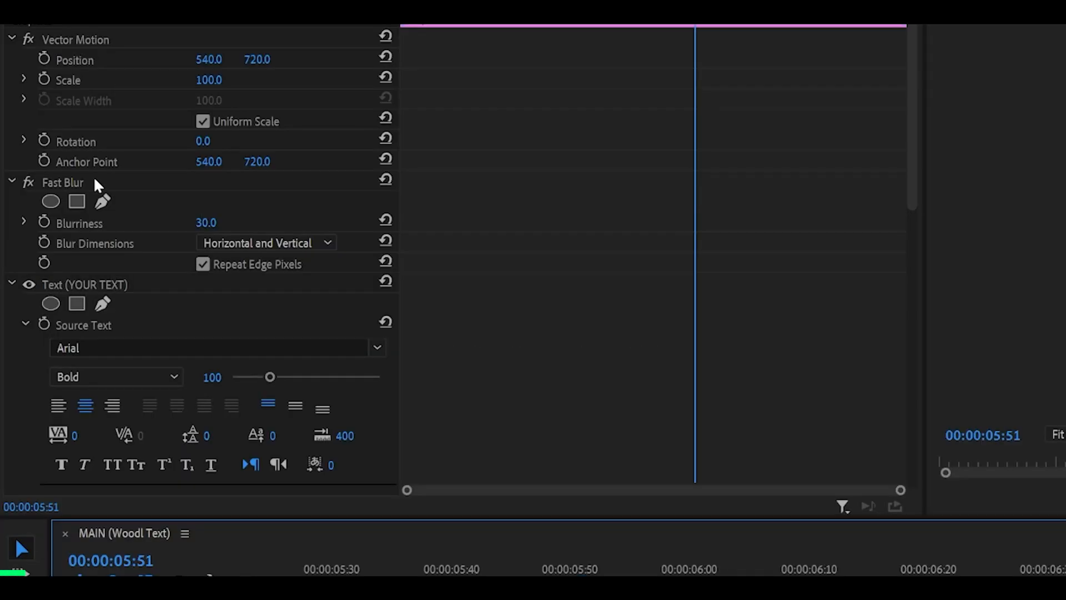
{"action": "mouse_move", "coordinate": [609, 536]}
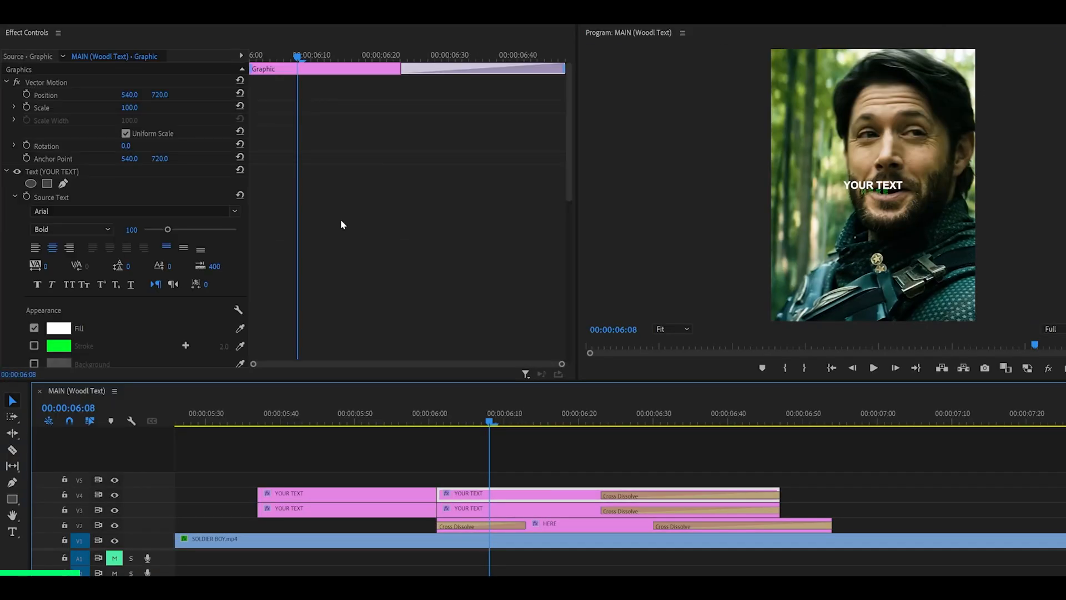
Step: Inspect both stacked YOUR TEXT layers and reach the through edit at 00:00:06:00
{"action": "right_click", "coordinate": [342, 225]}
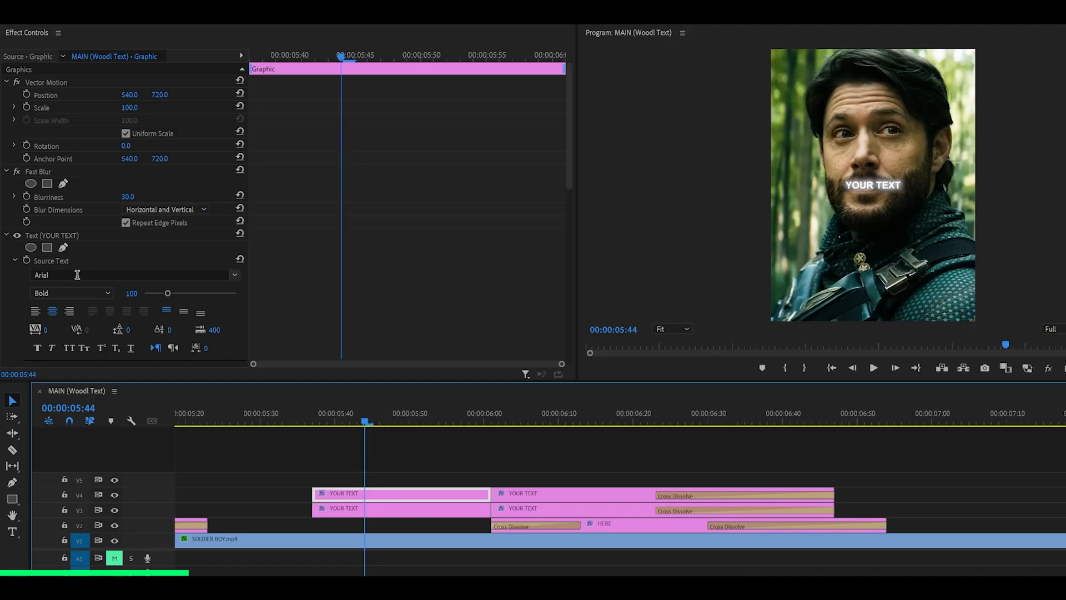
{"action": "mouse_move", "coordinate": [46, 246]}
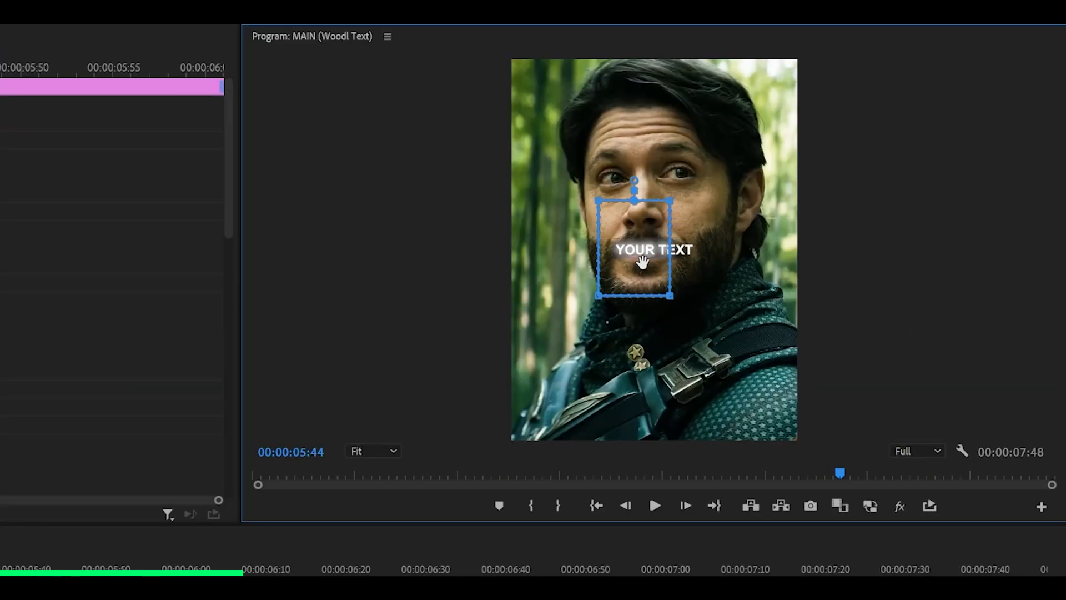
{"action": "left_click_drag", "start_coordinate": [643, 262], "coordinate": [624, 266]}
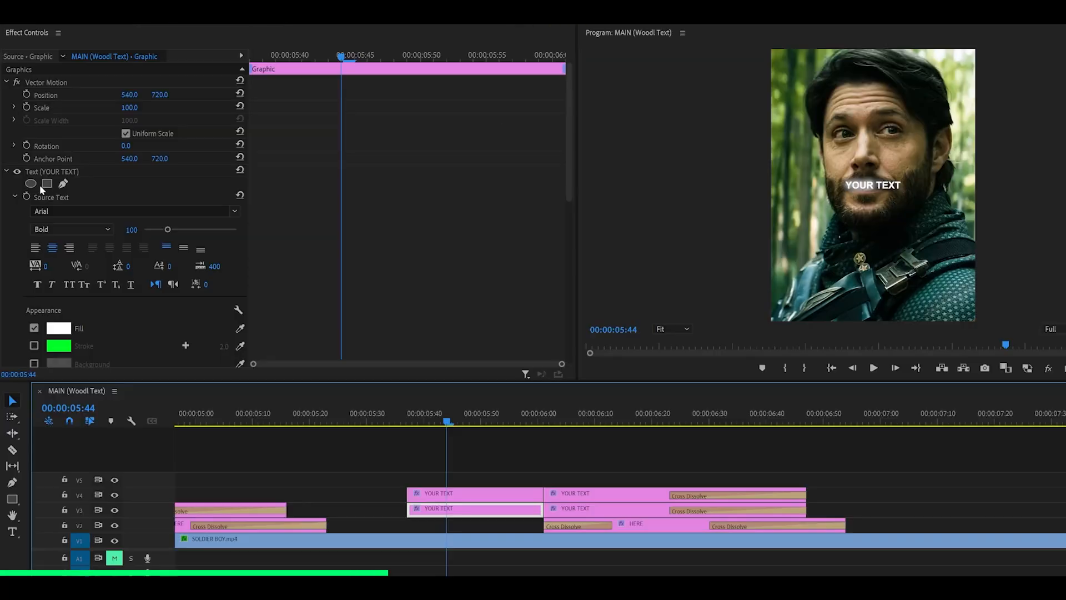
{"action": "left_click", "coordinate": [47, 183]}
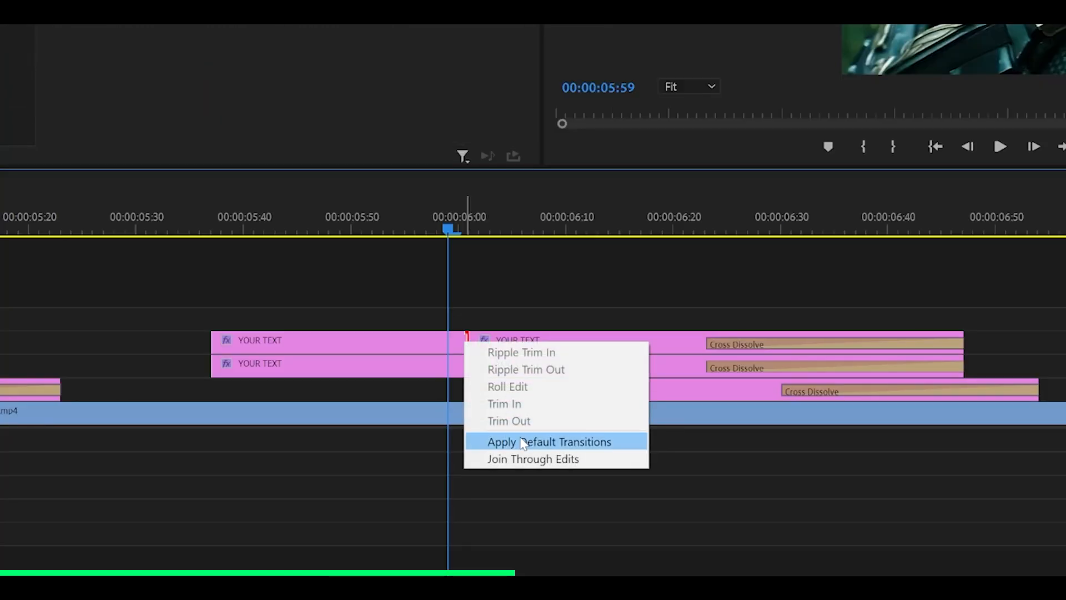
Step: Apply Default Transitions so both stacked YOUR TEXT clips get Cross Dissolves at the cut
{"action": "left_click", "coordinate": [548, 442]}
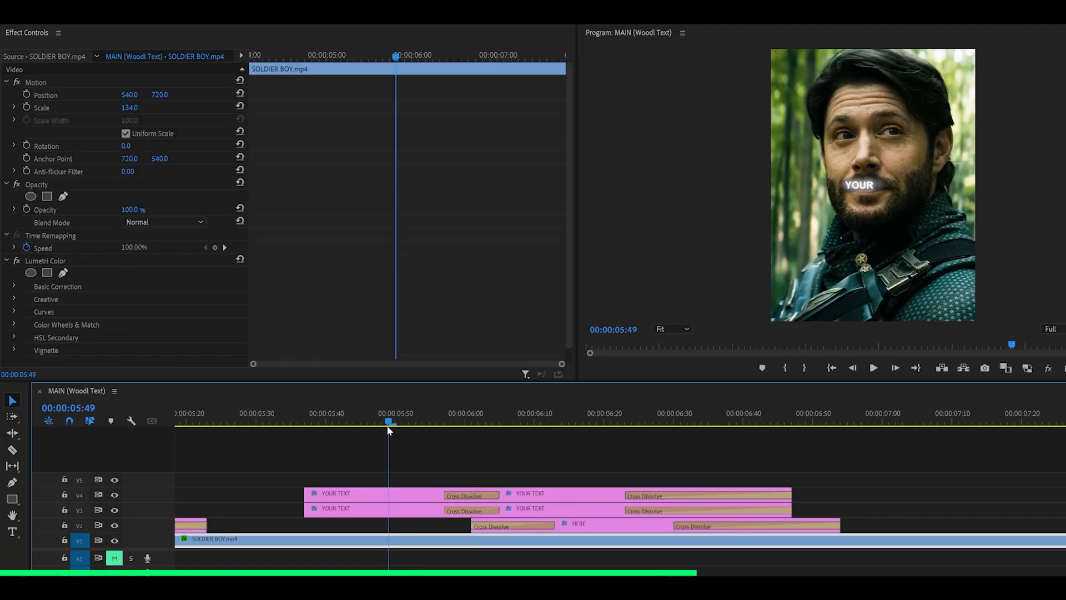
Step: Set the lower first YOUR TEXT clip's Opacity to 0.0, leaving only the blur glow
{"action": "left_click", "coordinate": [562, 422]}
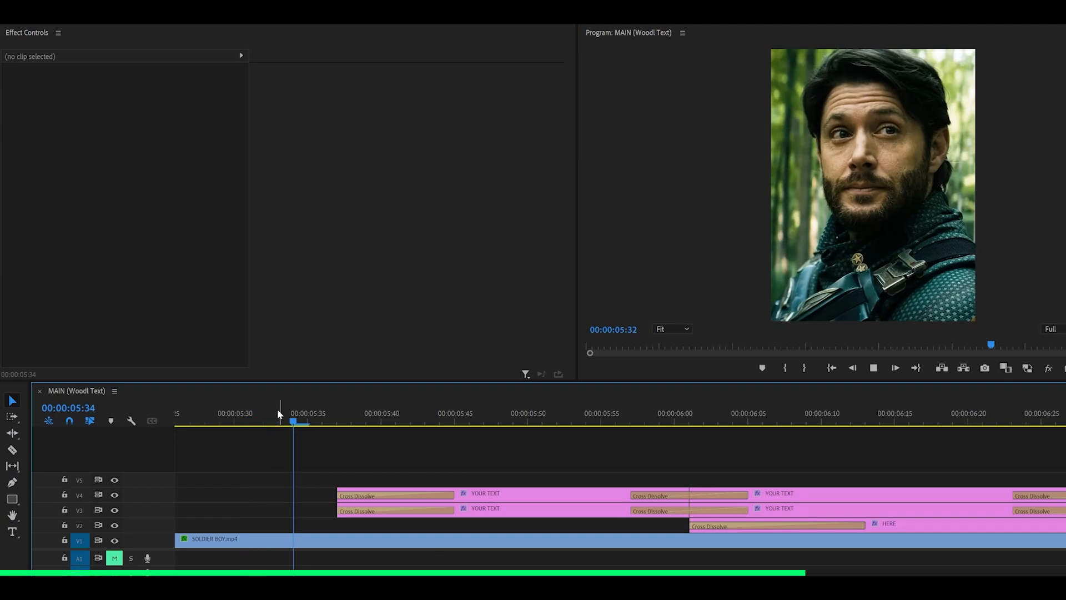
{"action": "left_click", "coordinate": [238, 538]}
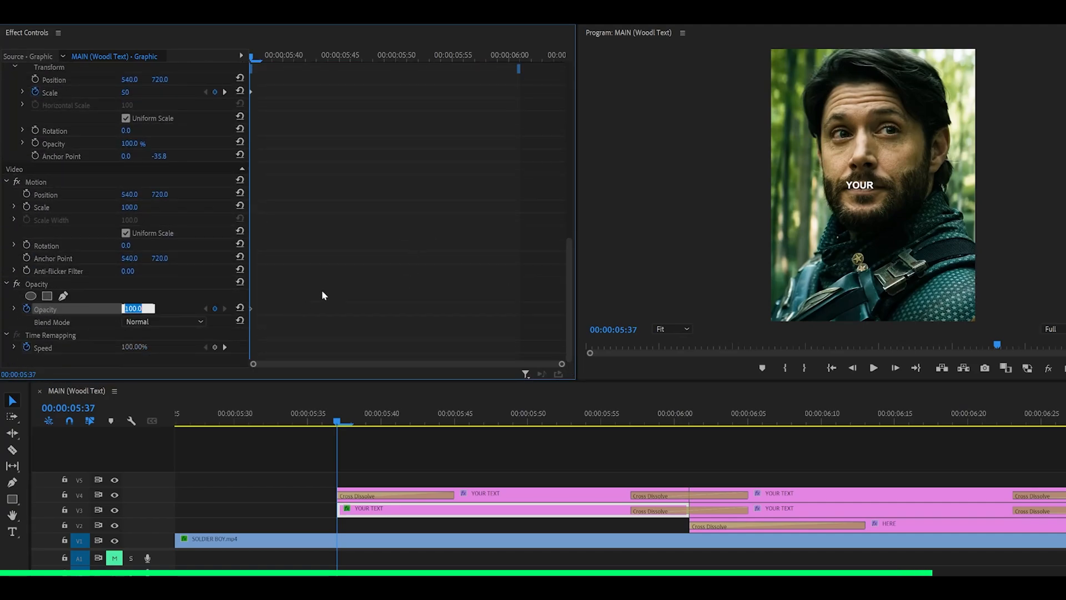
{"action": "type", "text": "0.0"}
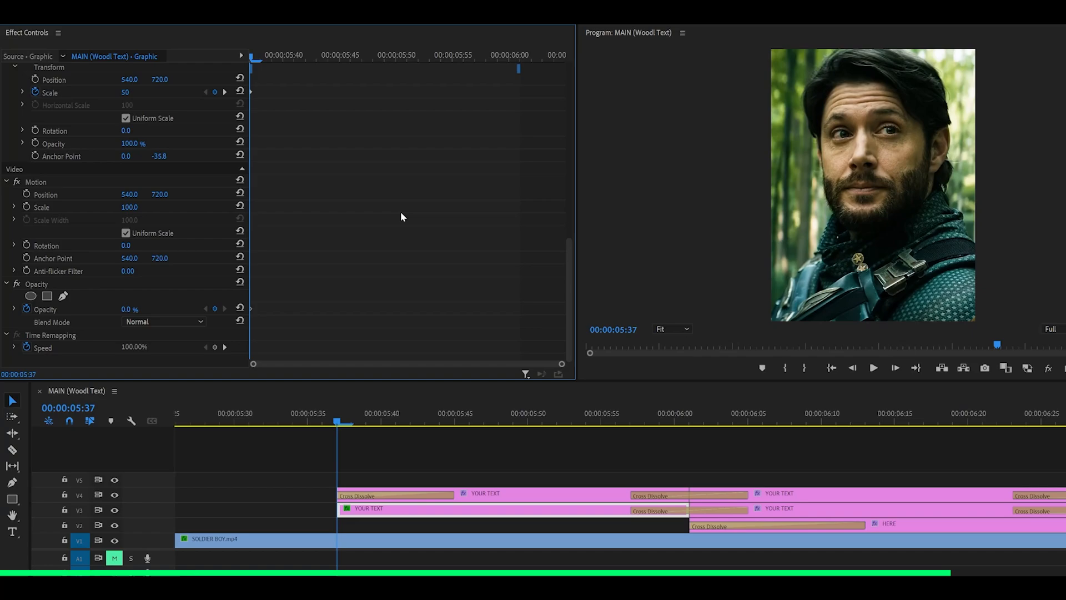
{"action": "left_click", "coordinate": [485, 424]}
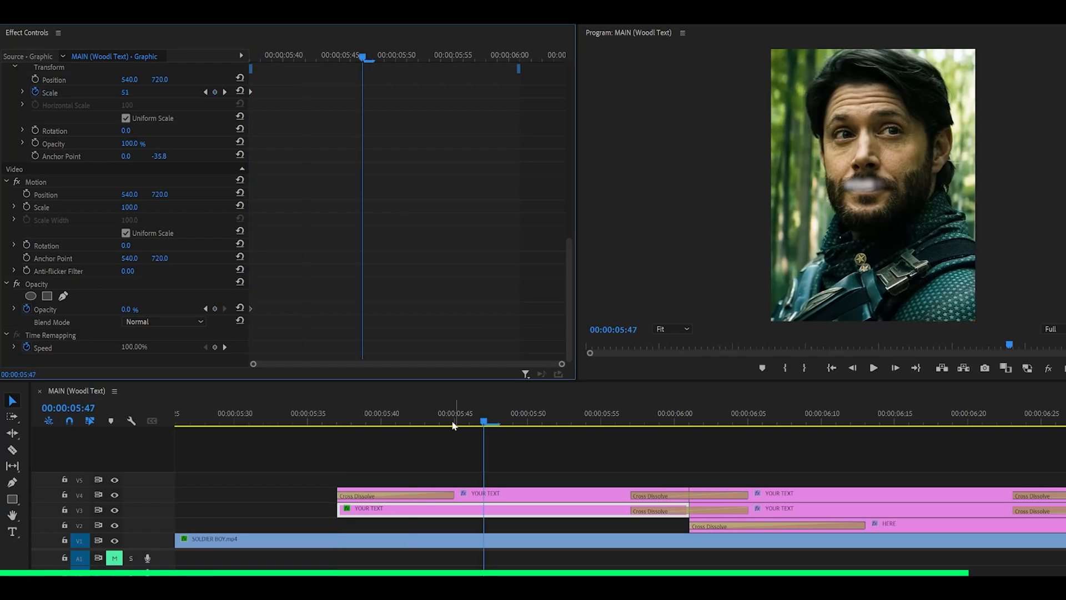
{"action": "left_click", "coordinate": [395, 495]}
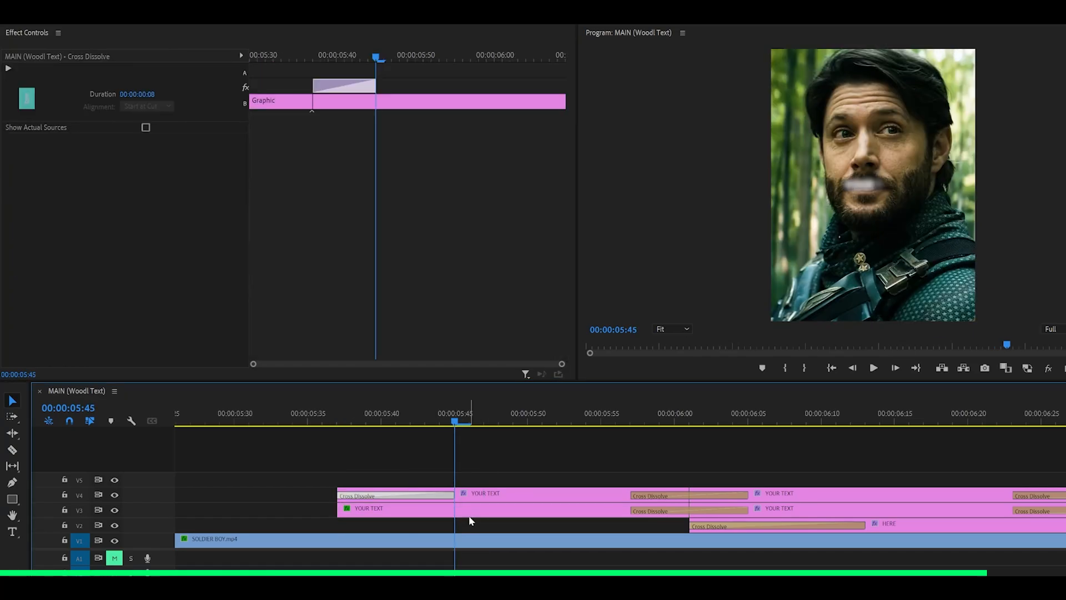